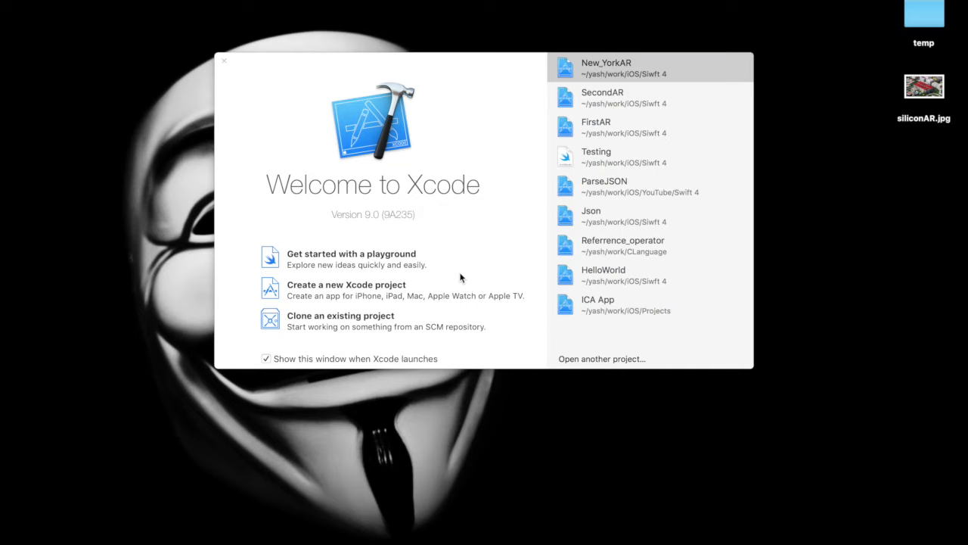
pyautogui.moveTo(481, 249)
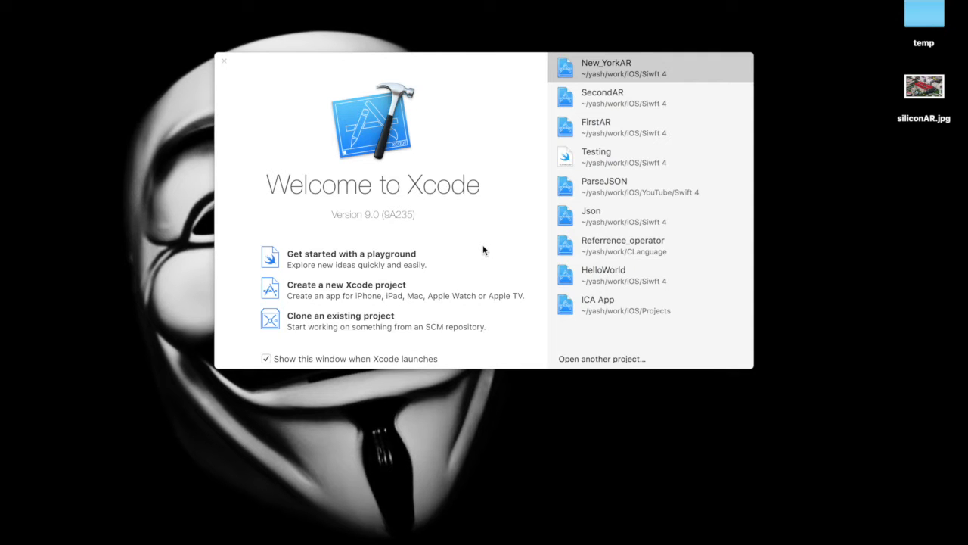
# Step: Check siliconAR.jpg on the desktop and start a new Xcode project
pyautogui.click(923, 87)
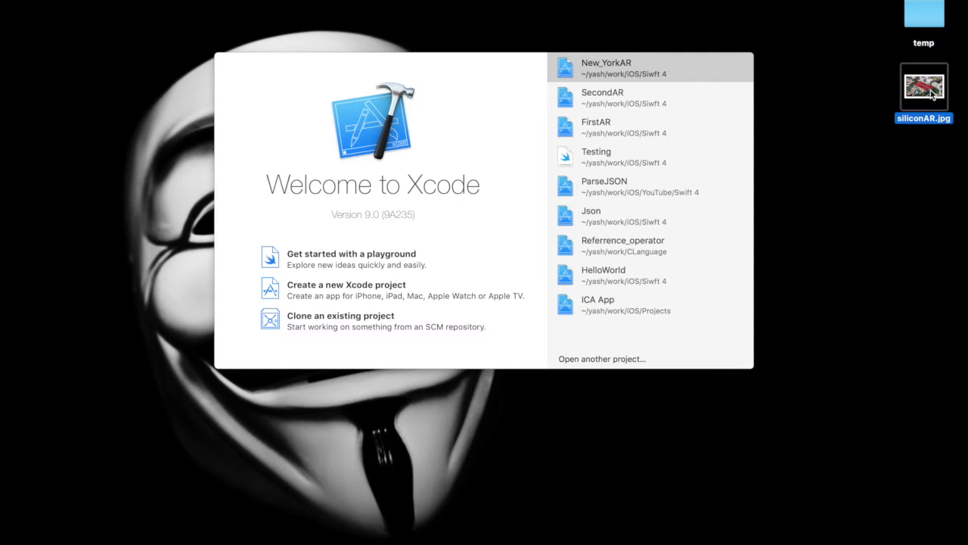
pyautogui.doubleClick(923, 92)
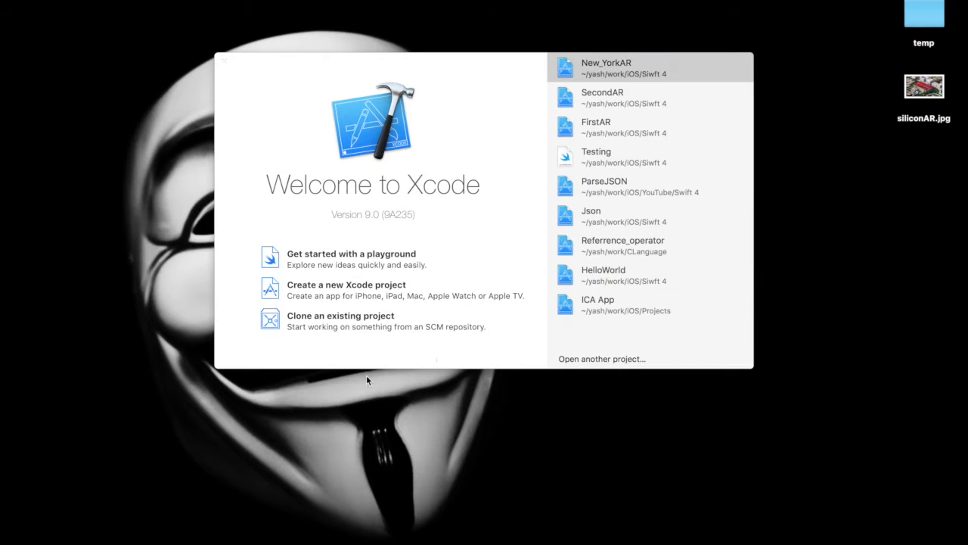
pyautogui.click(345, 284)
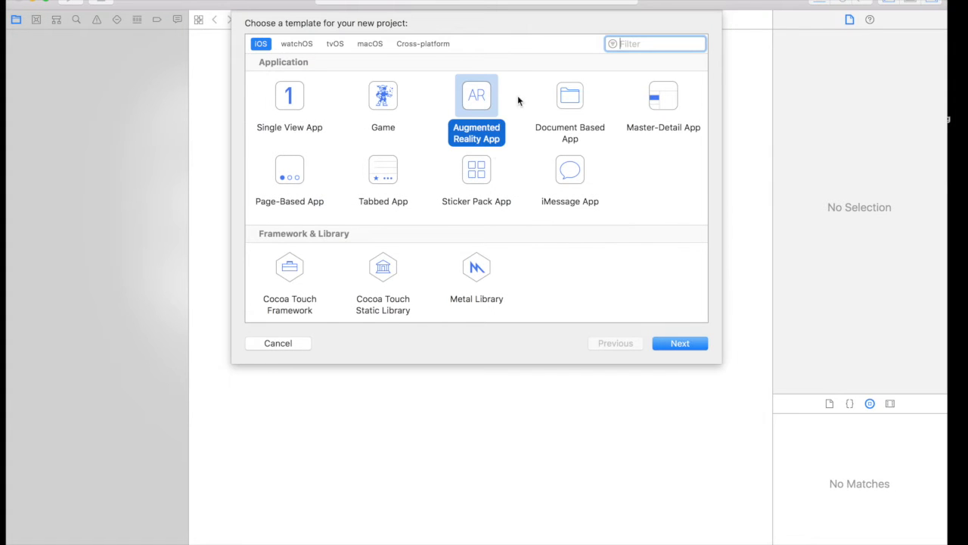
pyautogui.moveTo(472, 103)
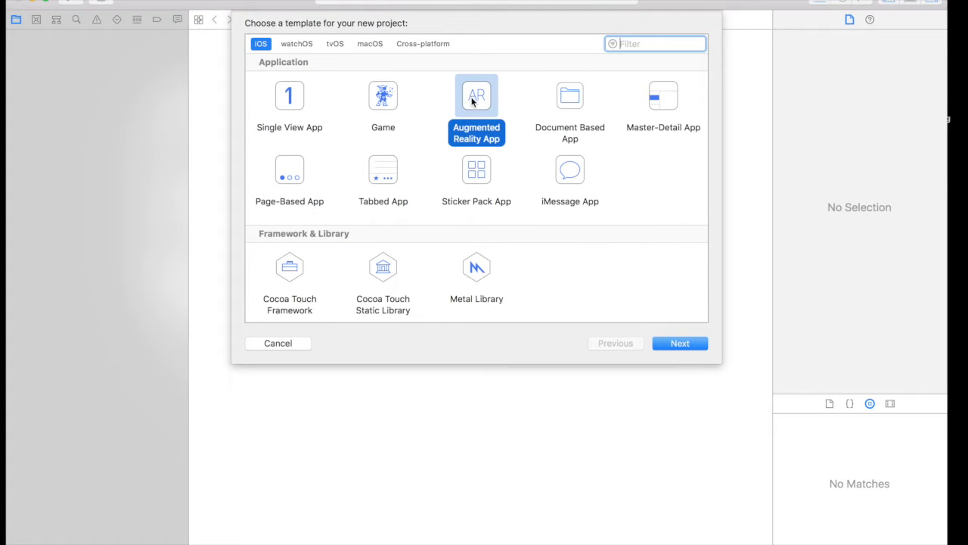
pyautogui.moveTo(481, 112)
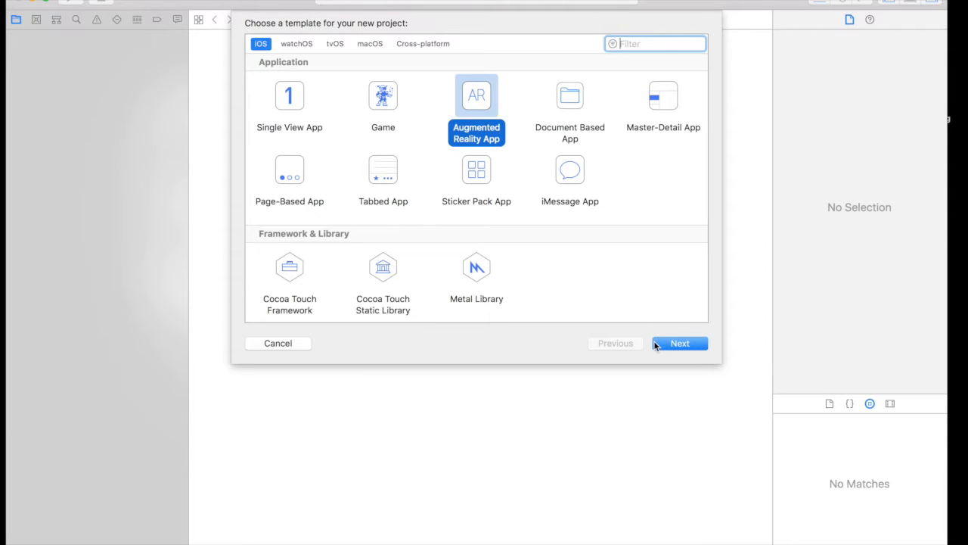
# Step: Create an Augmented Reality App project with product name SiliconAR
pyautogui.click(679, 342)
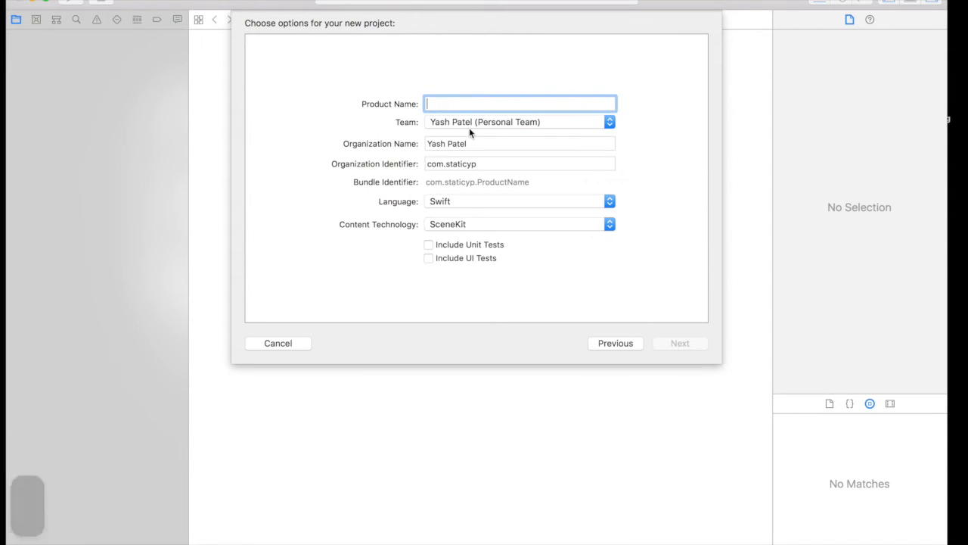
pyautogui.write('SiliconA')
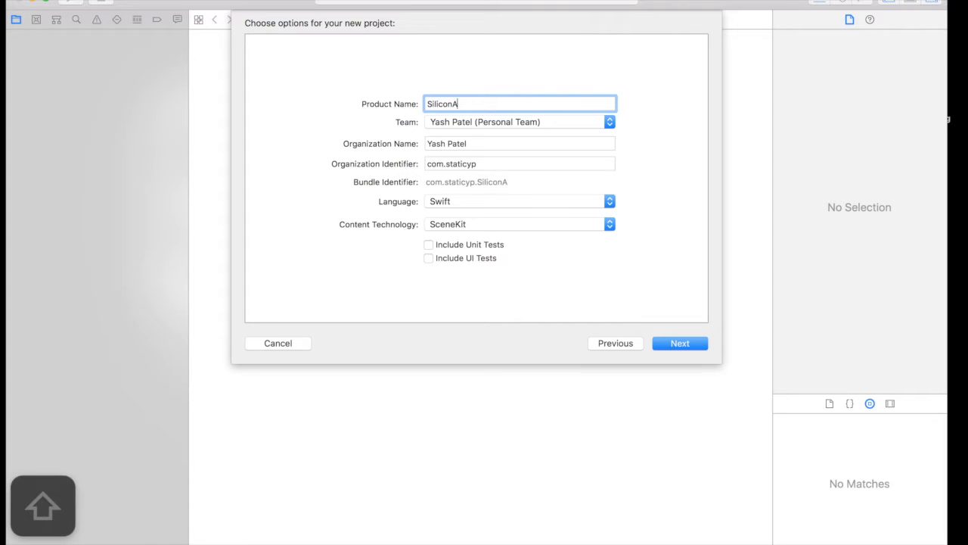
pyautogui.click(679, 342)
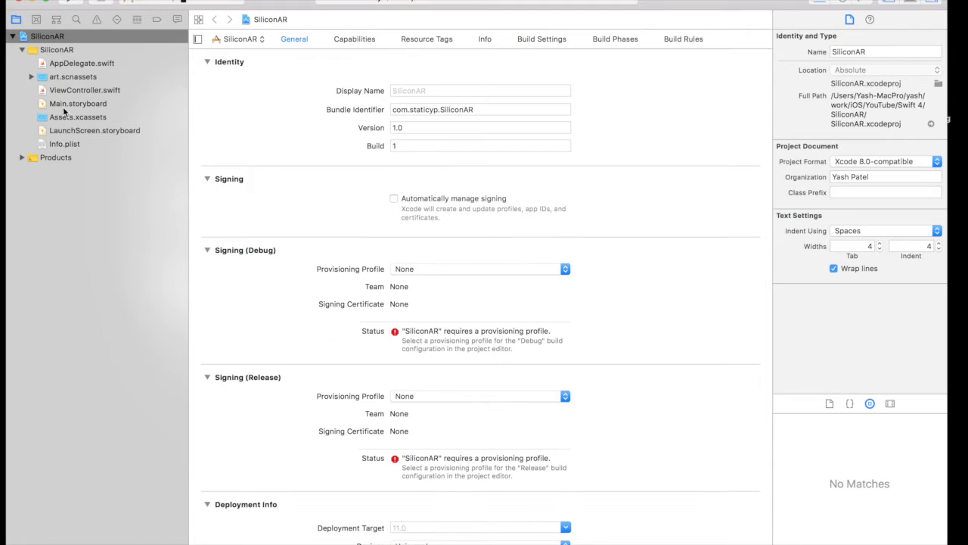
# Step: Inspect Main.storyboard's ARSCNView, then view the ViewController.swift template code
pyautogui.click(78, 103)
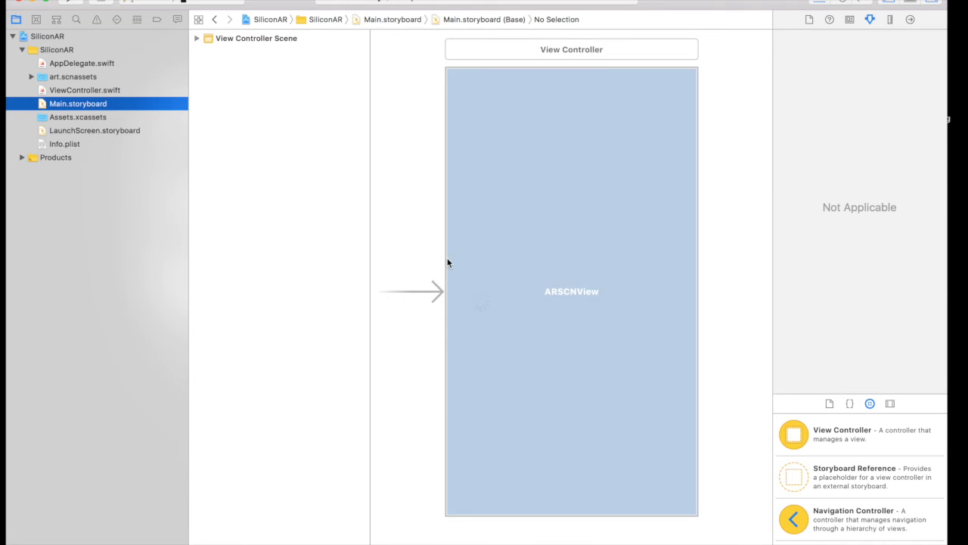
pyautogui.moveTo(587, 296)
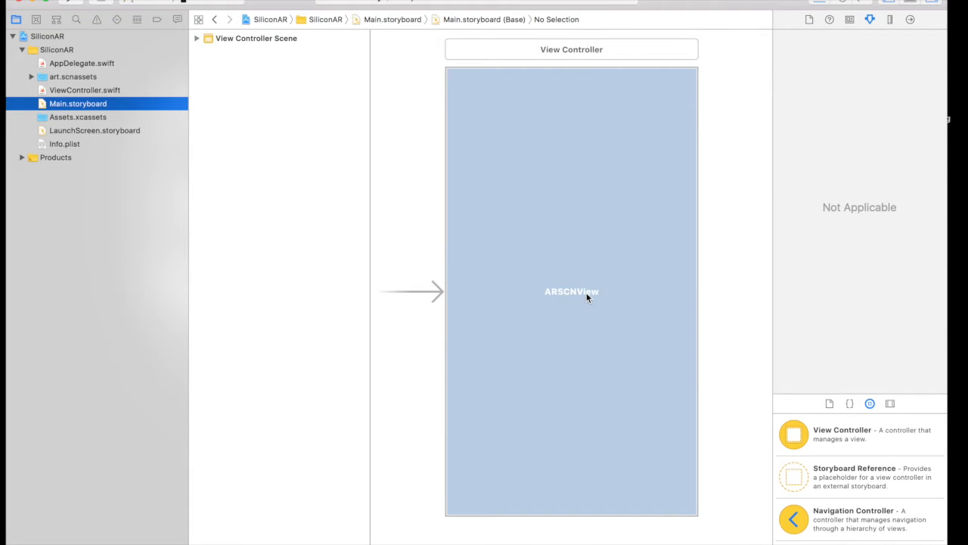
pyautogui.moveTo(589, 295)
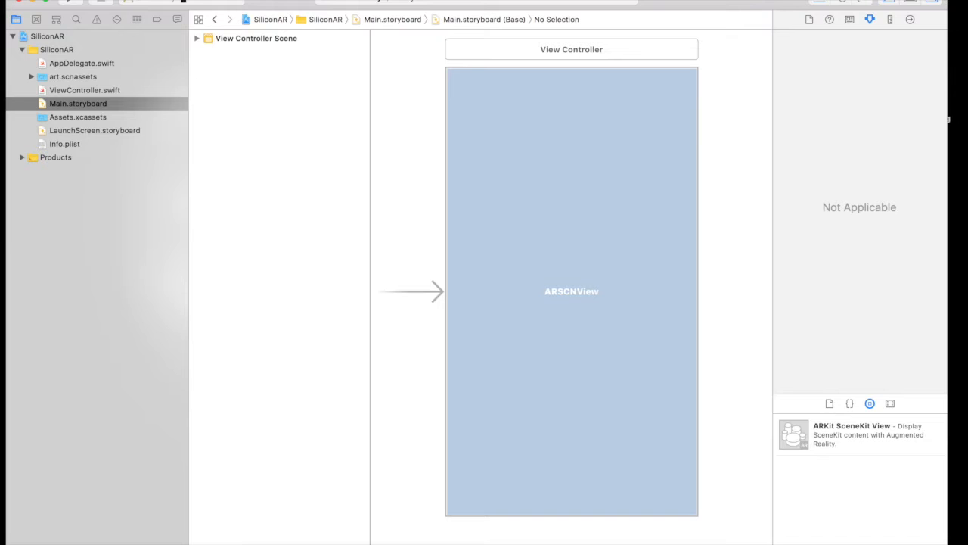
pyautogui.click(85, 89)
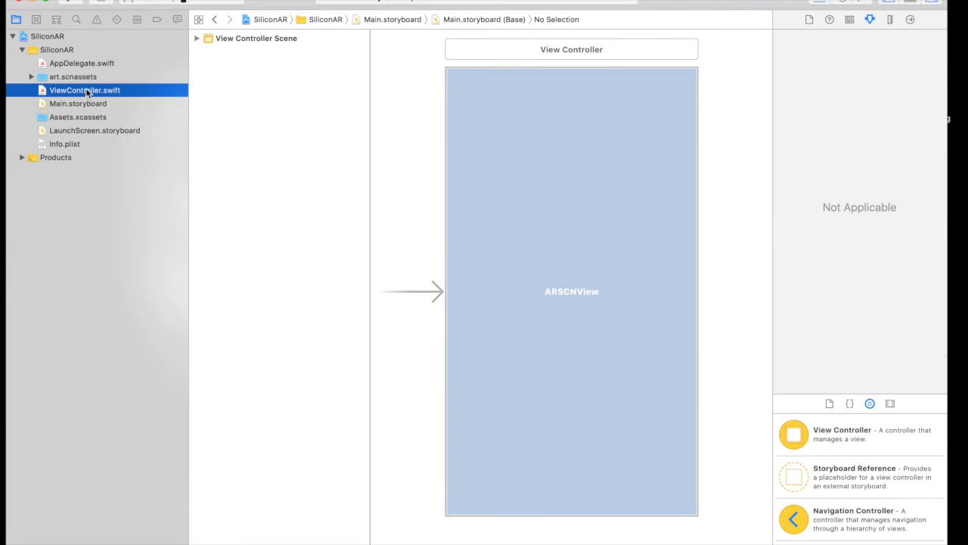
pyautogui.click(84, 91)
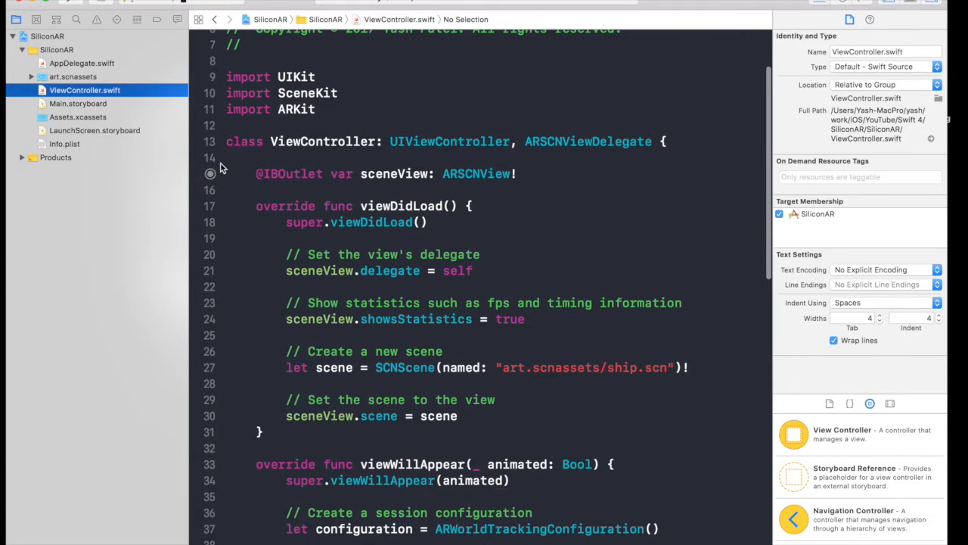
pyautogui.scroll(-3)
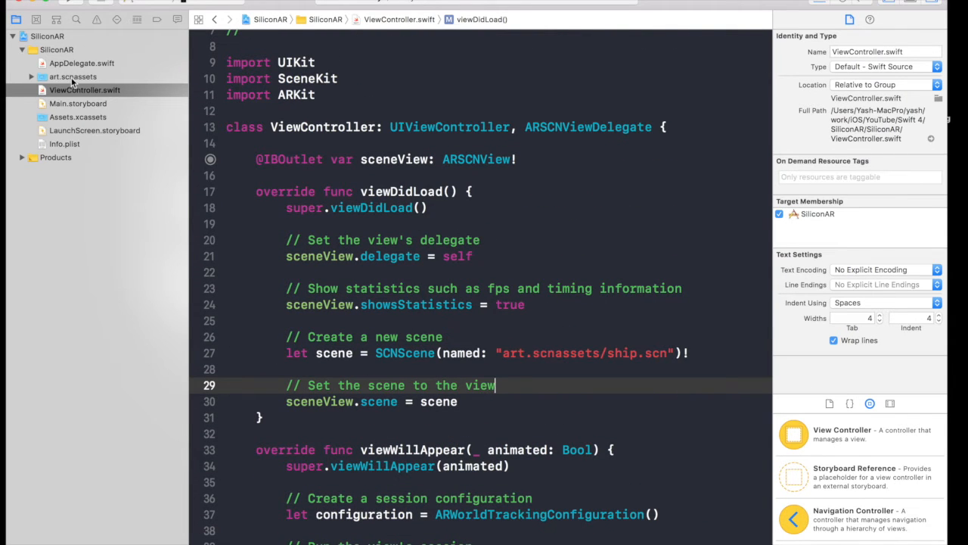
# Step: Reveal art.scnassets in Finder and place siliconAR.jpg inside it next to ship.scn and texture.png
pyautogui.rightClick(73, 76)
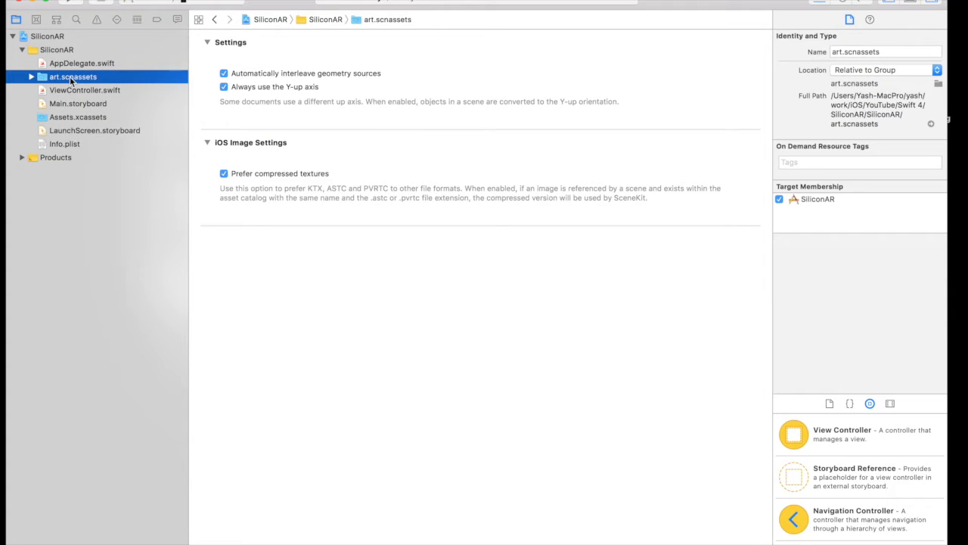
pyautogui.moveTo(128, 97)
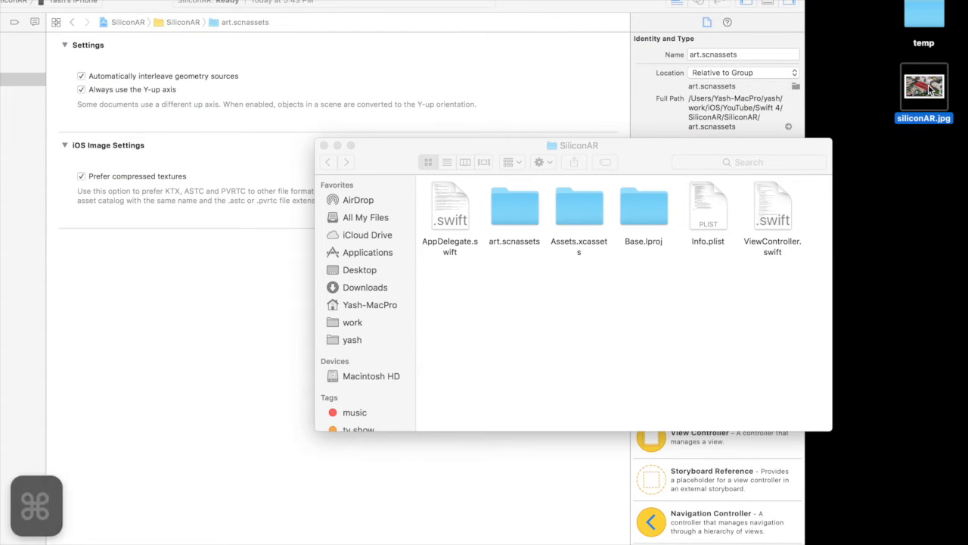
pyautogui.doubleClick(514, 205)
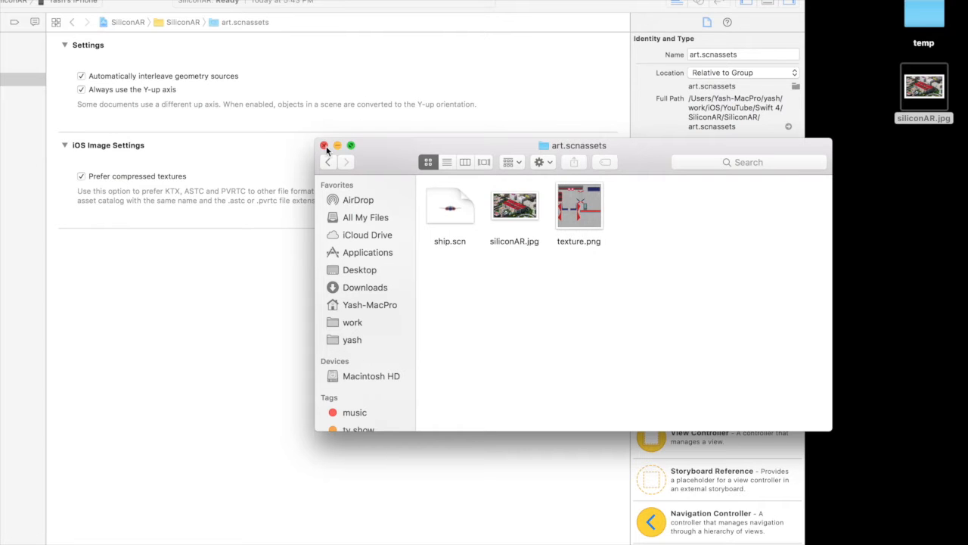
pyautogui.click(324, 145)
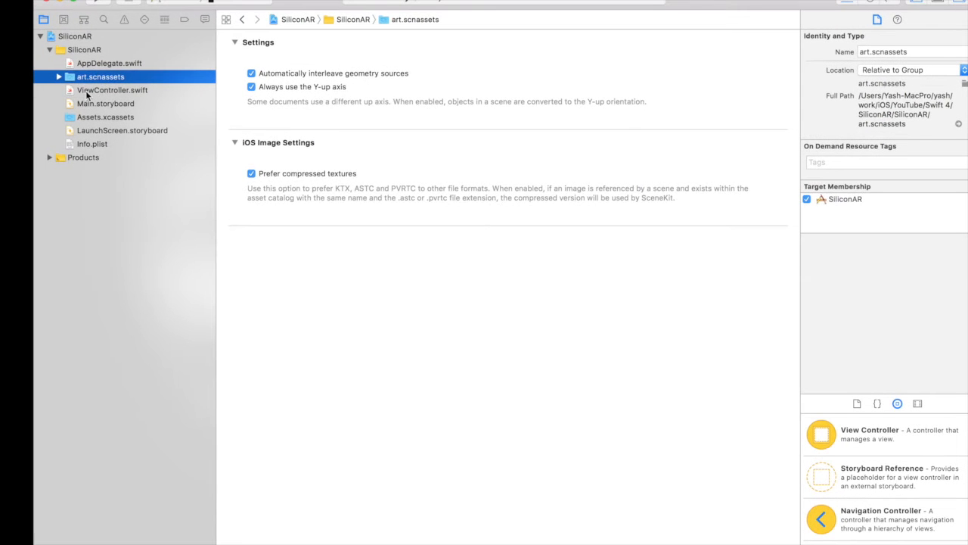
# Step: Reopen ViewController.swift and read through the template code down to the renderer section
pyautogui.click(112, 89)
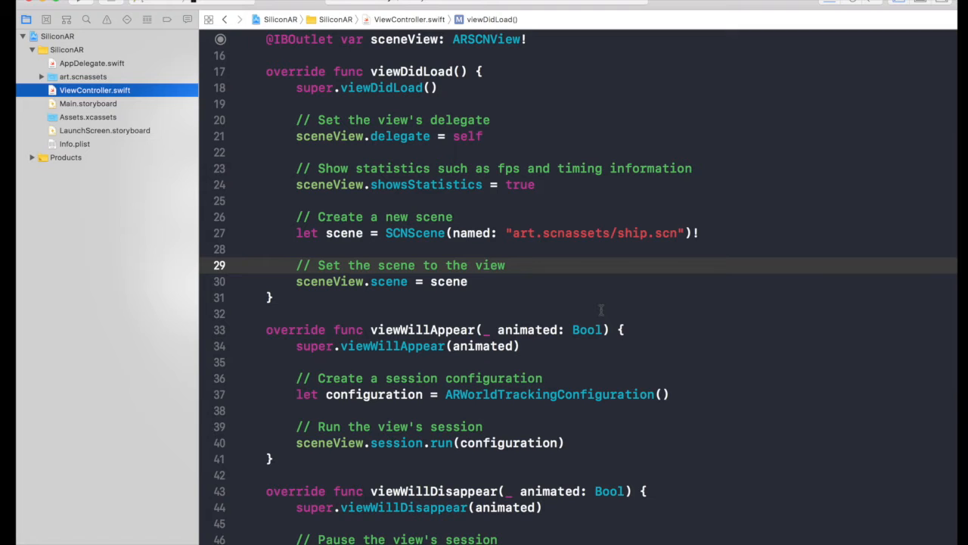
pyautogui.scroll(3)
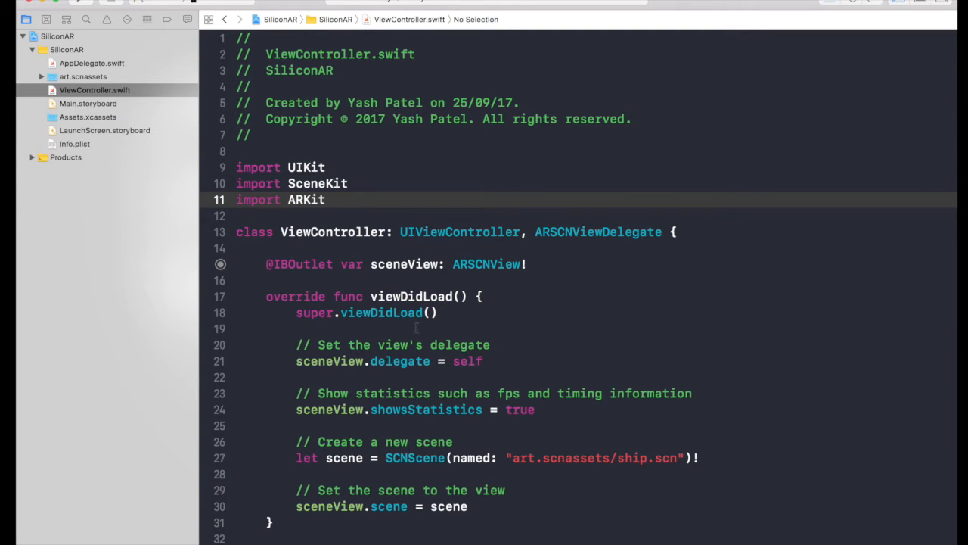
pyautogui.scroll(-3)
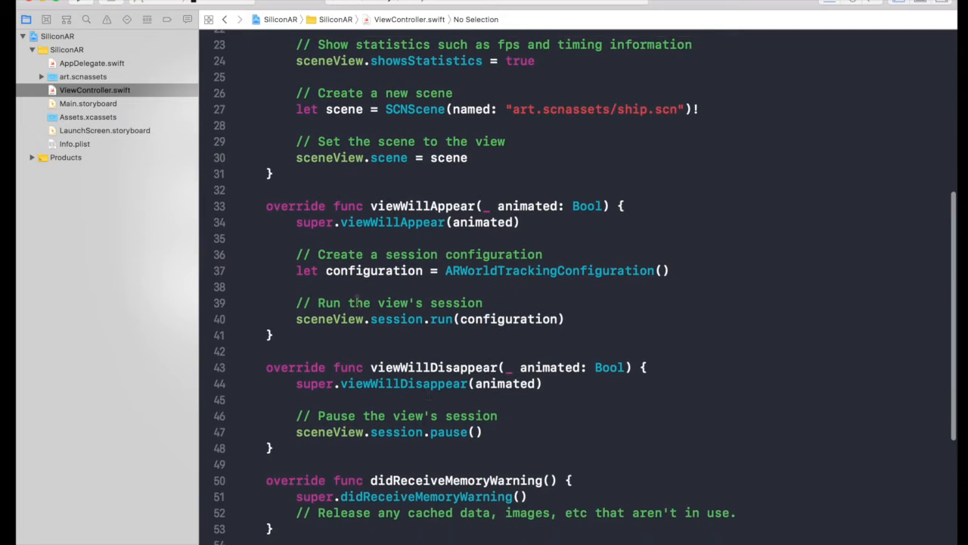
pyautogui.scroll(-3)
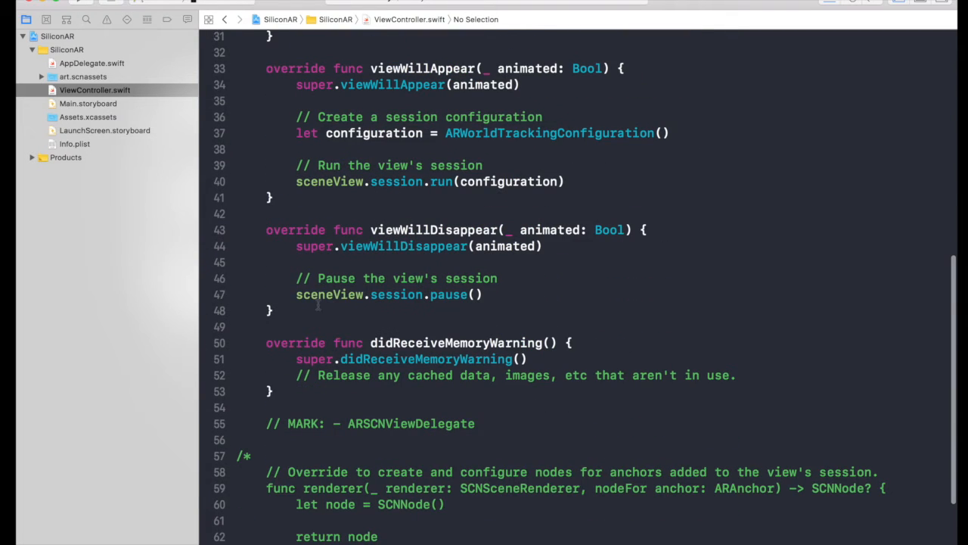
# Step: Declare a new createImage() function after viewWillDisappear
pyautogui.click(273, 310)
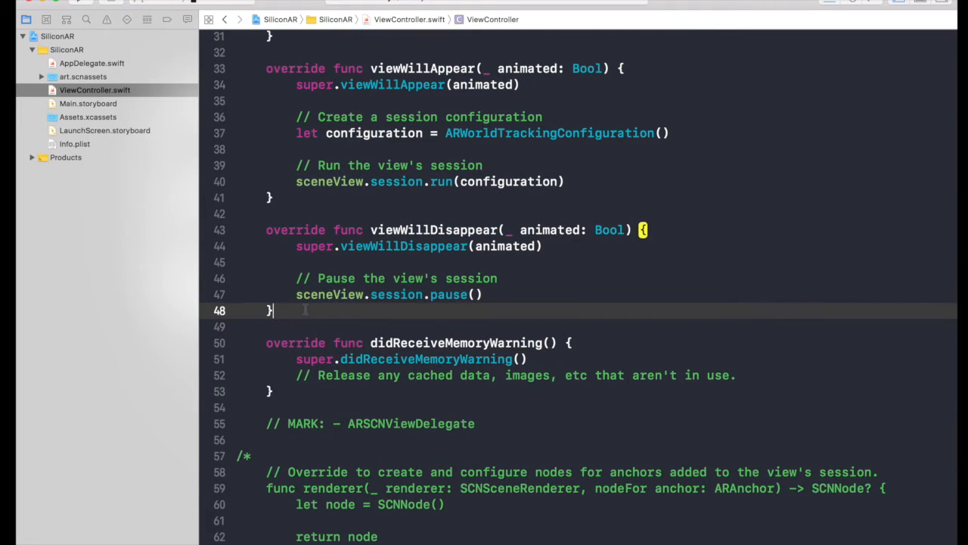
pyautogui.write('func')
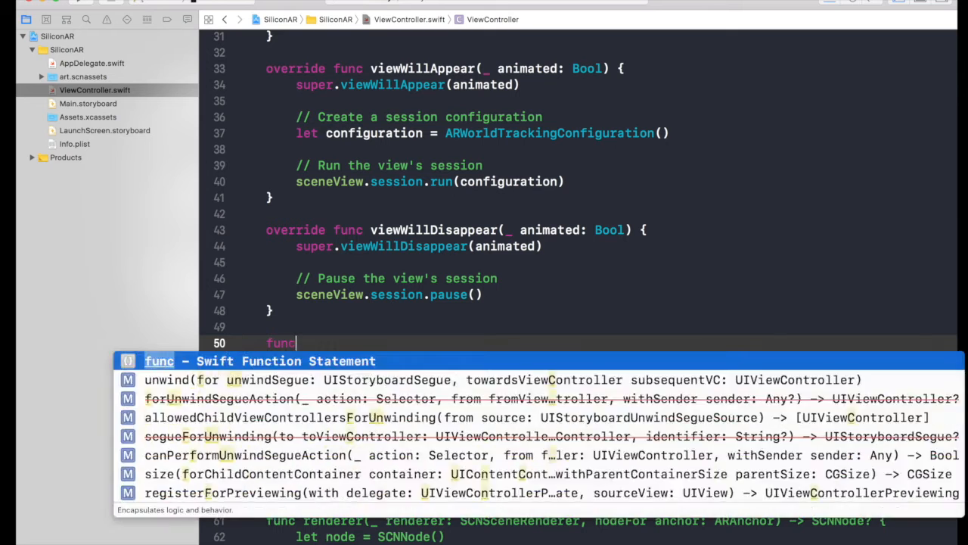
pyautogui.write('createImage')
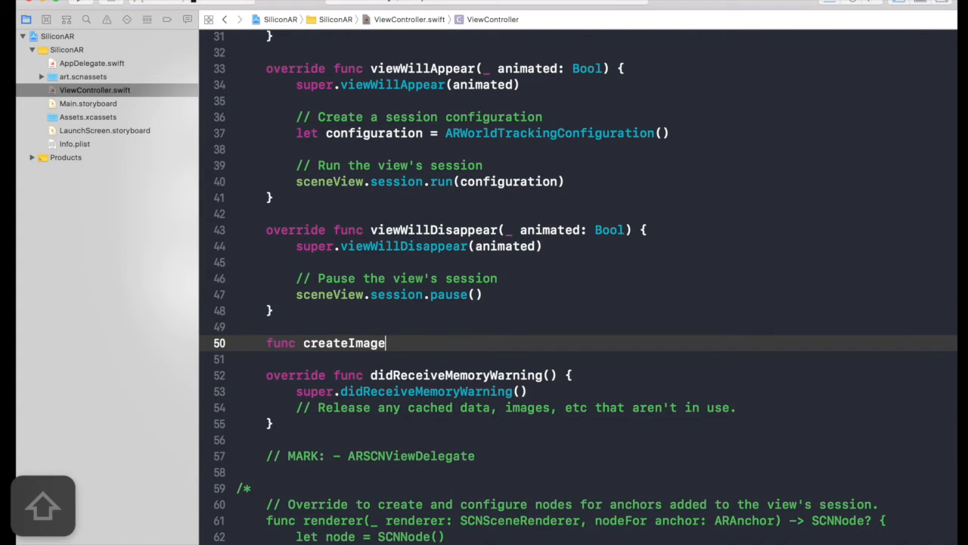
pyautogui.write('()')
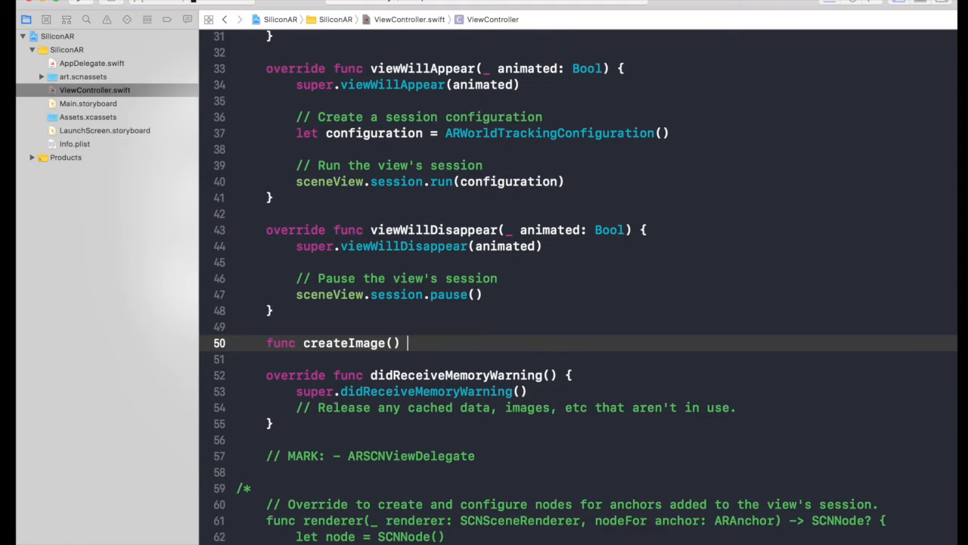
pyautogui.write('{')
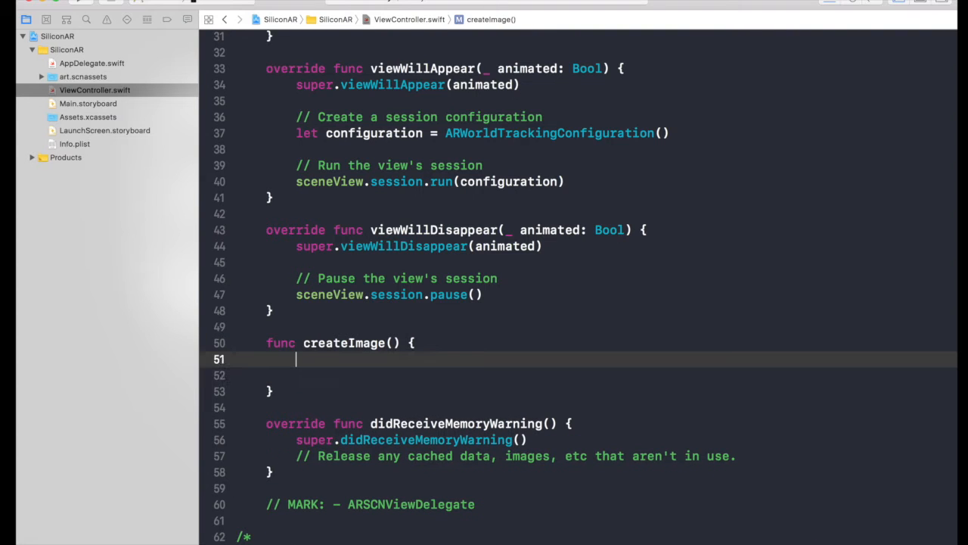
# Step: Add let sphere = SCNSphere(radius: 0.3) and begin the let node = SCNNode line
pyautogui.write('let sphere')
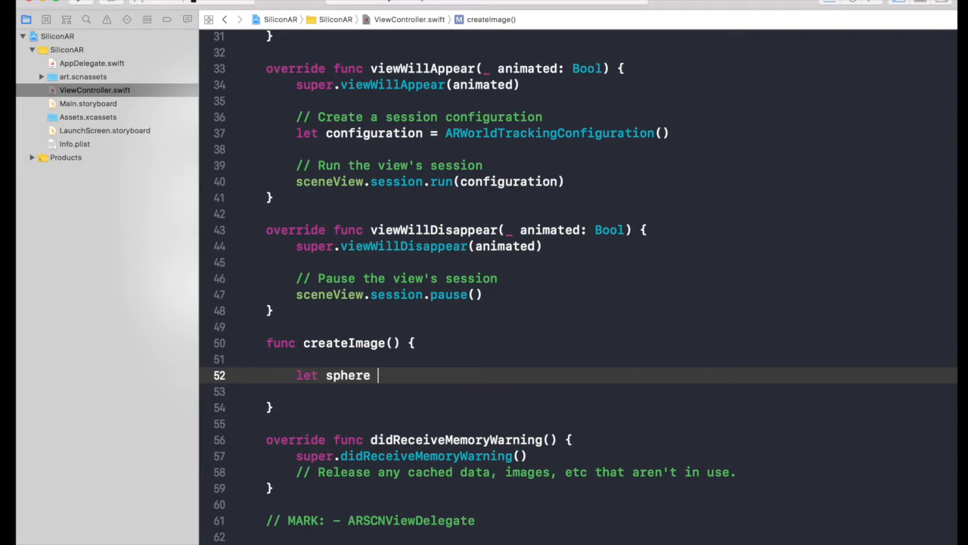
pyautogui.write('= S')
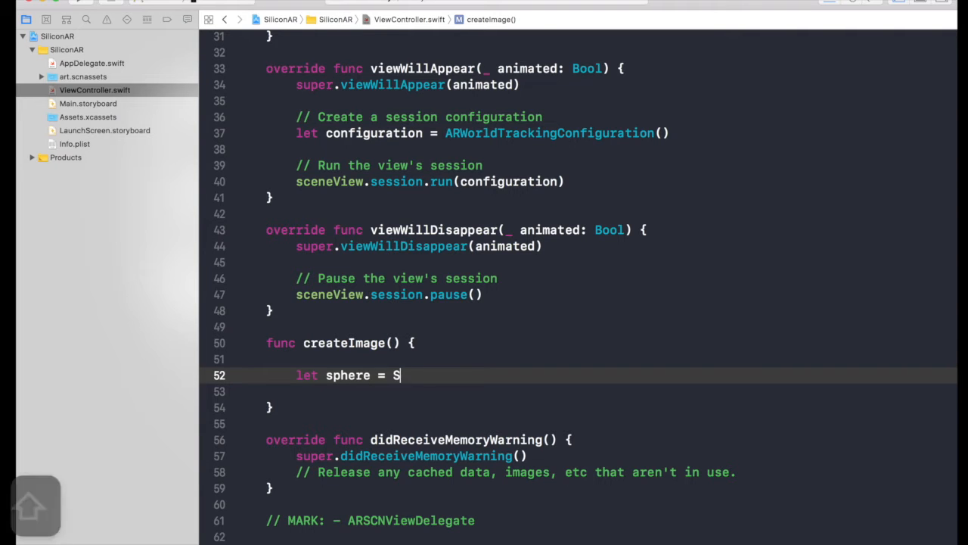
pyautogui.write('CNSphere')
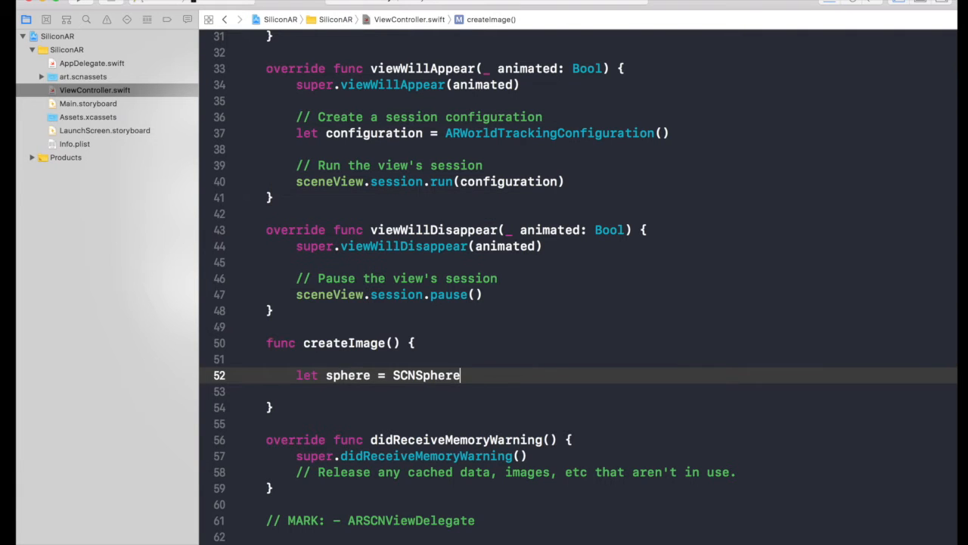
pyautogui.write('(radius: 0')
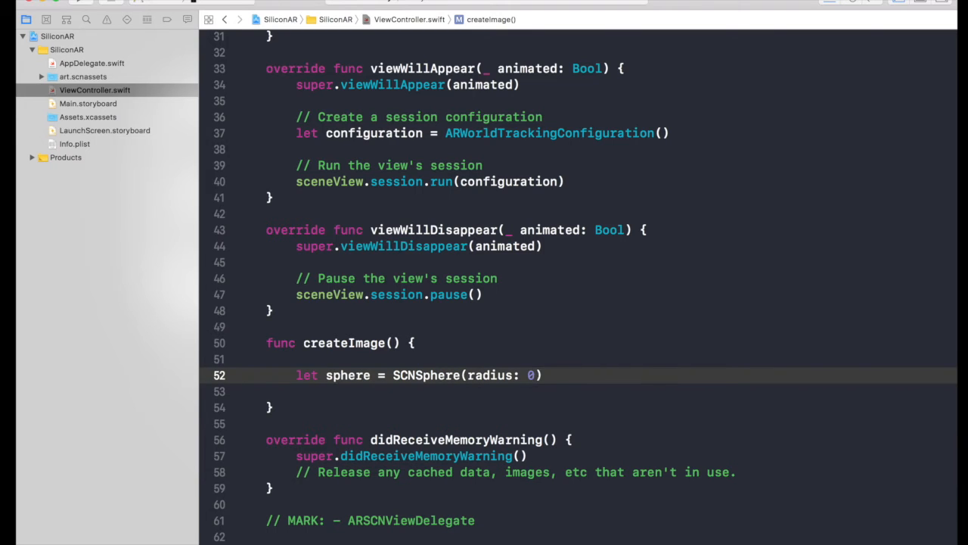
pyautogui.write('.3')
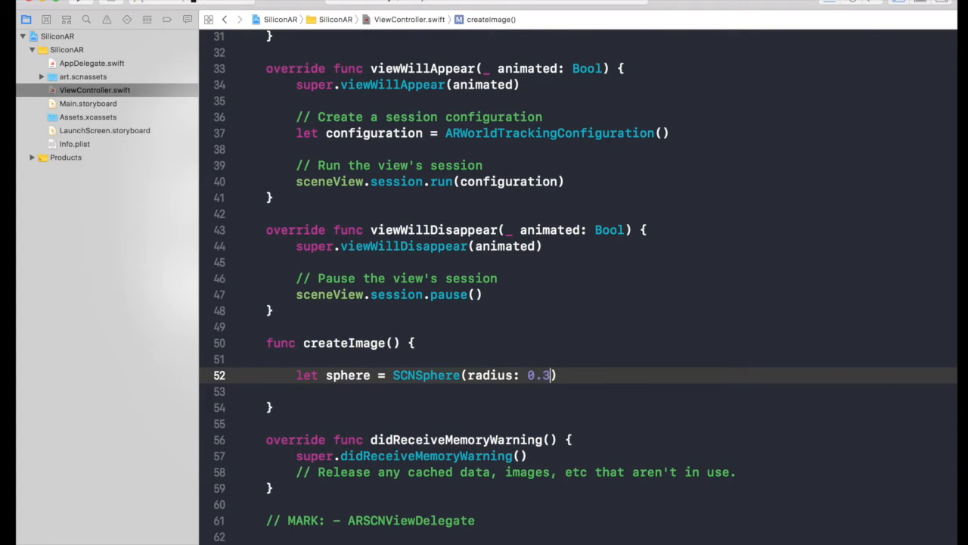
pyautogui.press('Return')
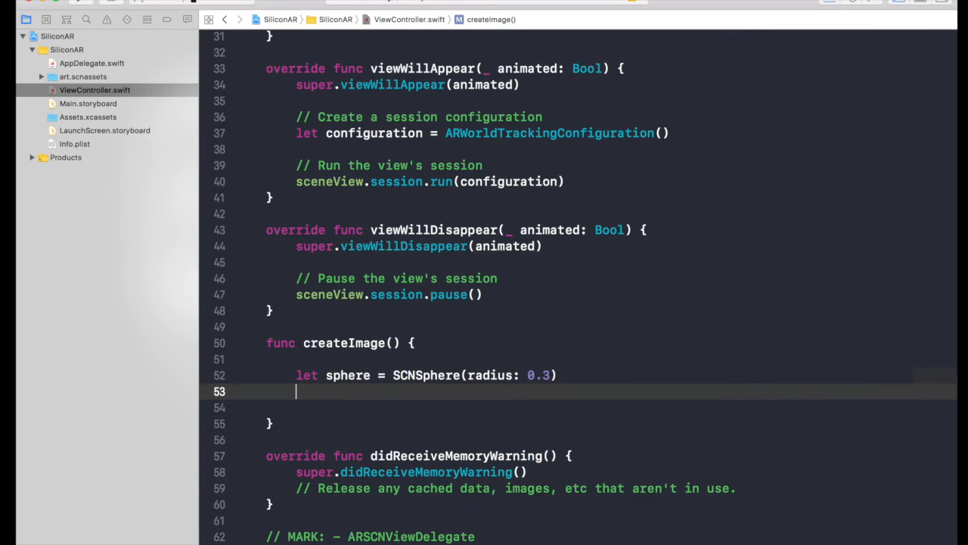
pyautogui.write('let n')
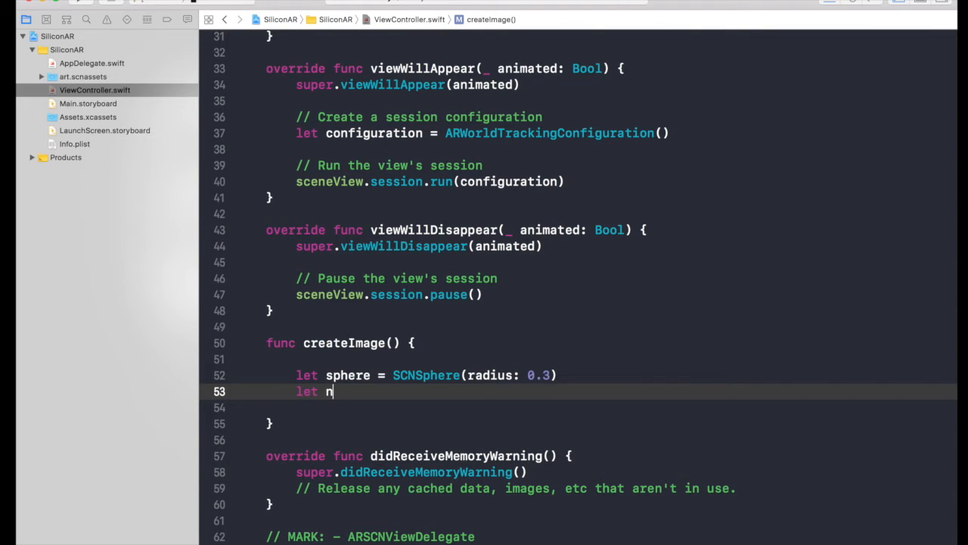
pyautogui.write('ode =')
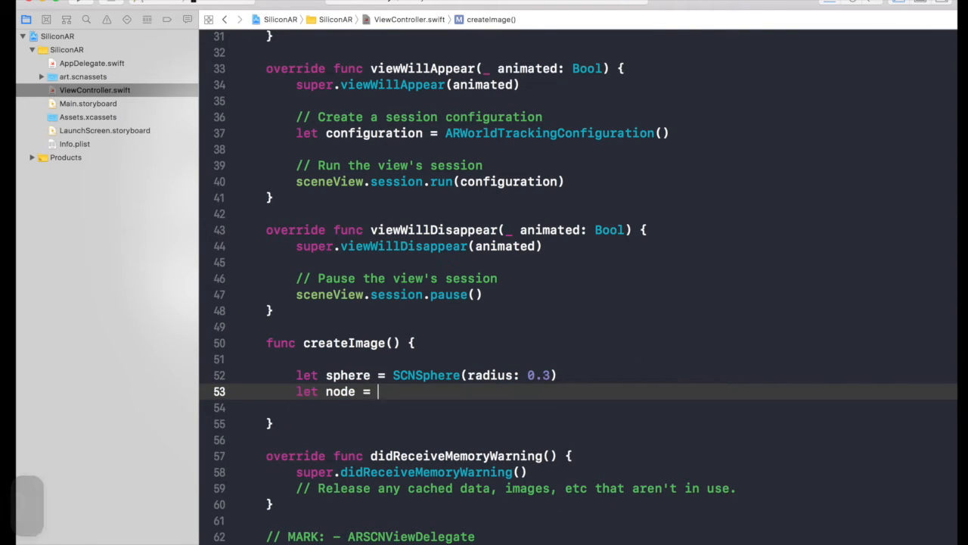
pyautogui.write('SCNNode(geometry: SCNGeometry?')
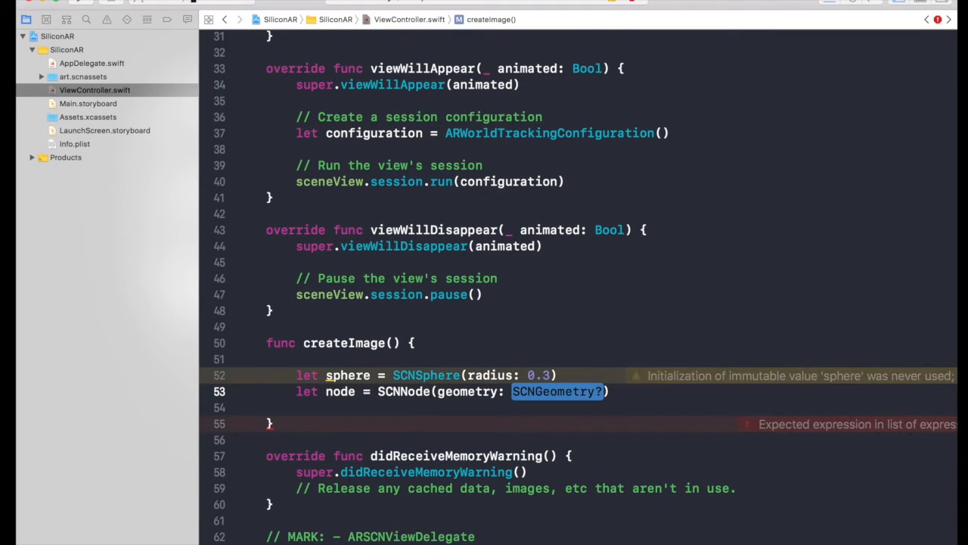
# Step: Make SCNNode(geometry: sphere), set node.position to SCNVector3(0, 0, -1.5), and add it to the root node
pyautogui.write('spher')
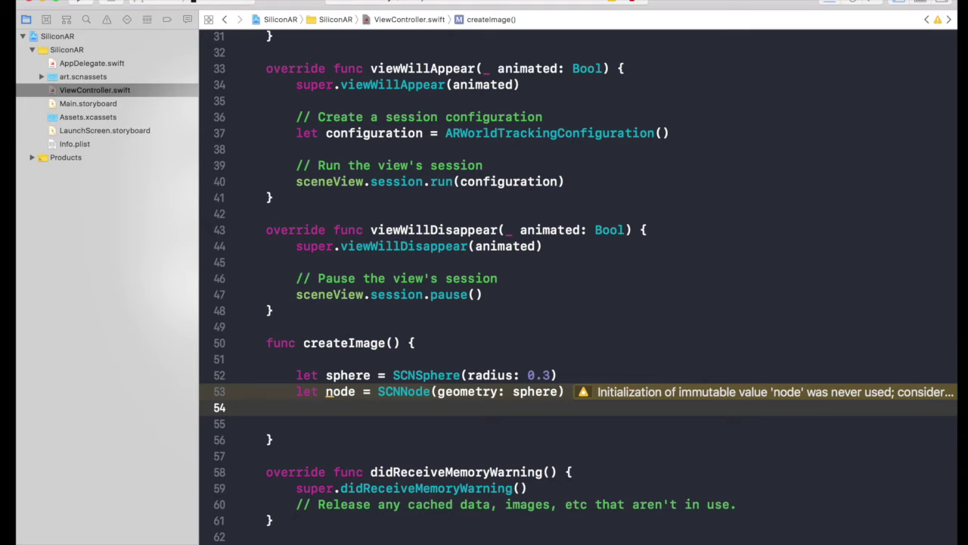
pyautogui.write('node')
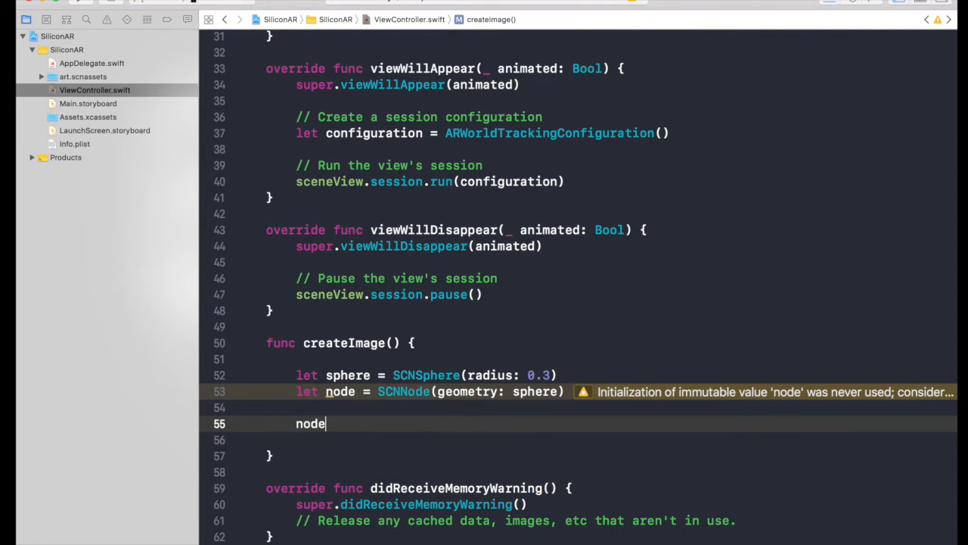
pyautogui.write('.position')
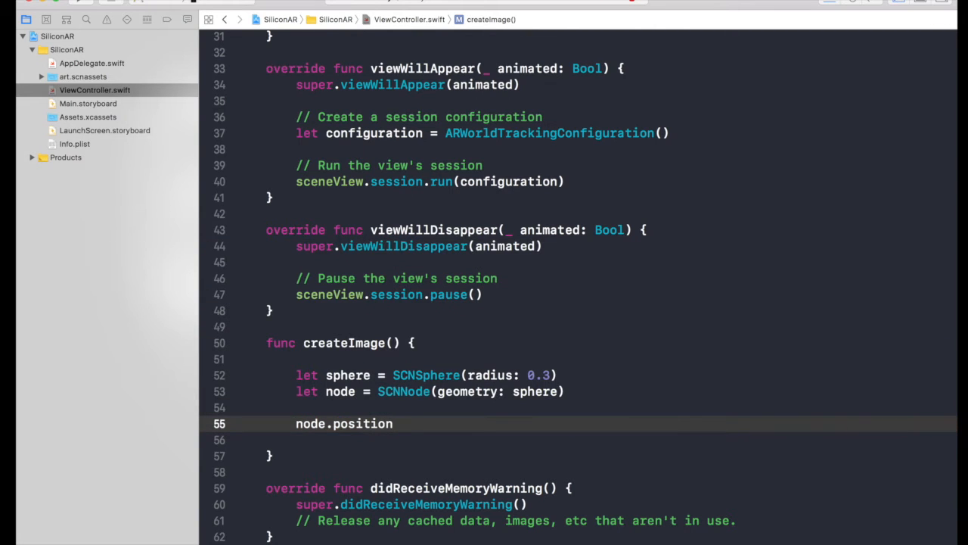
pyautogui.write('= SCNVector3')
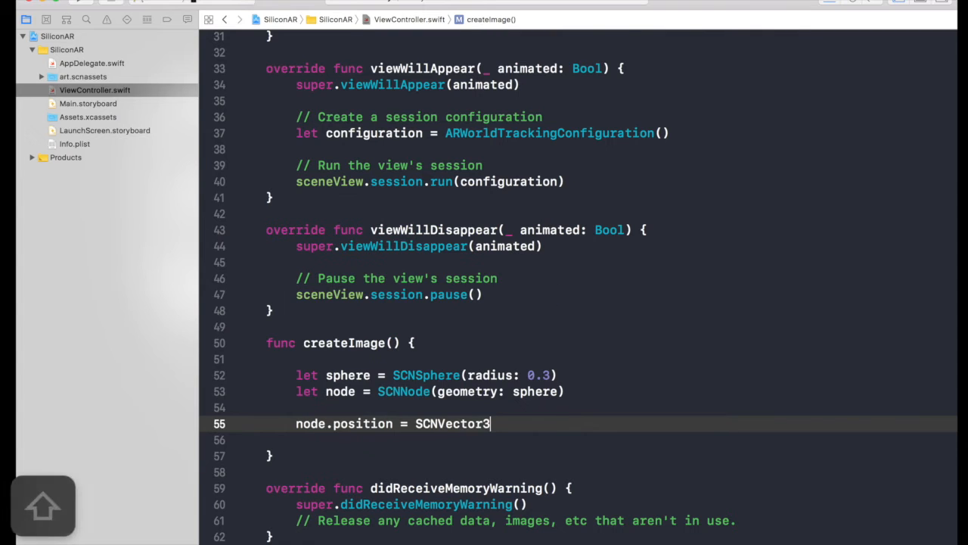
pyautogui.write('(0, y: Double, z: Double')
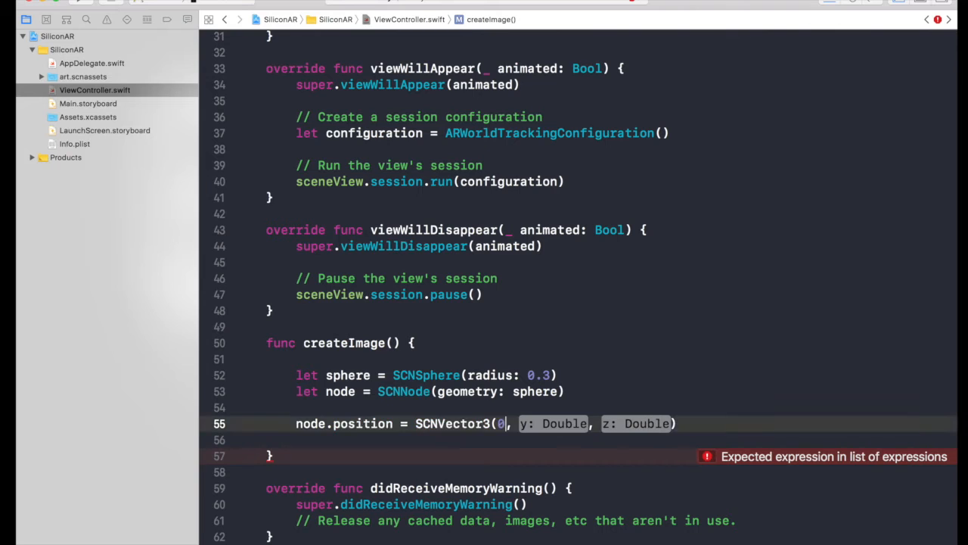
pyautogui.write('0')
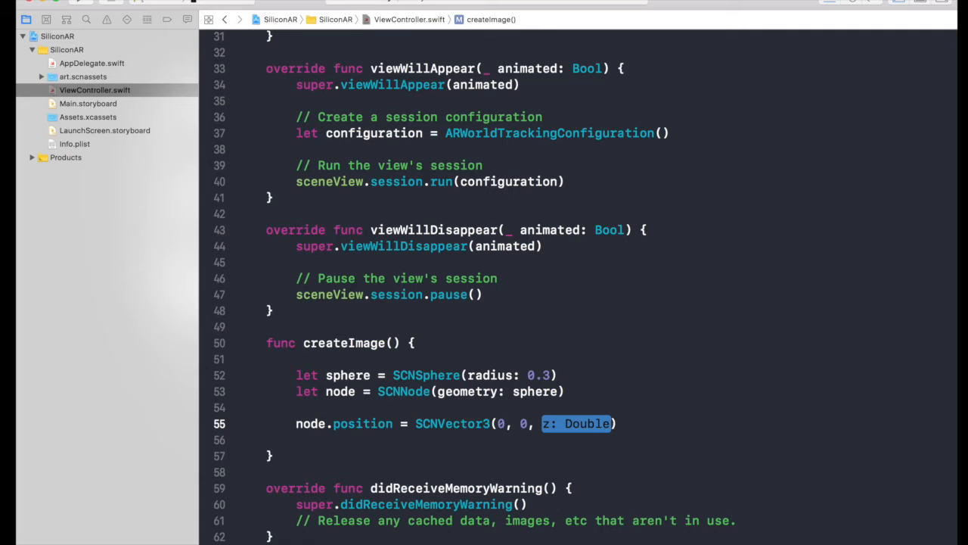
pyautogui.write('-0')
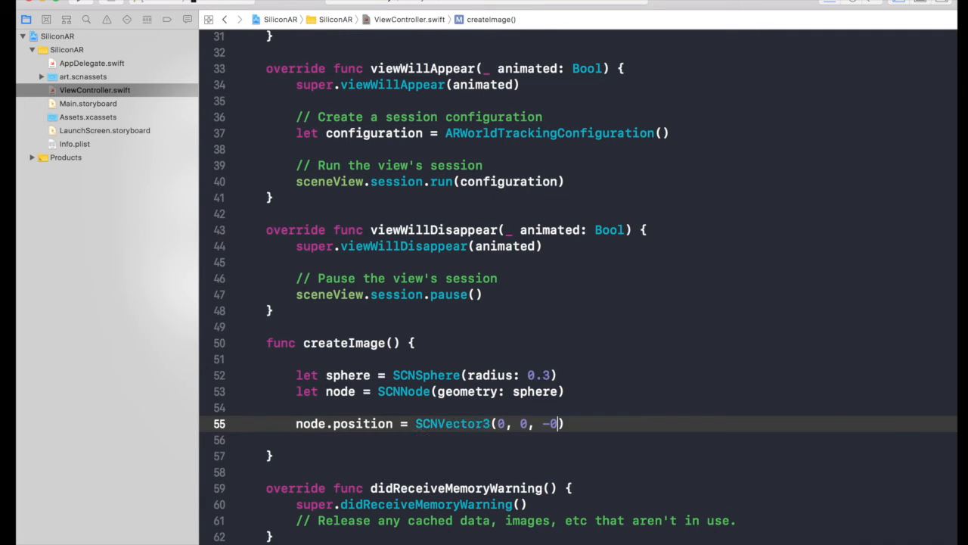
pyautogui.write('1.5')
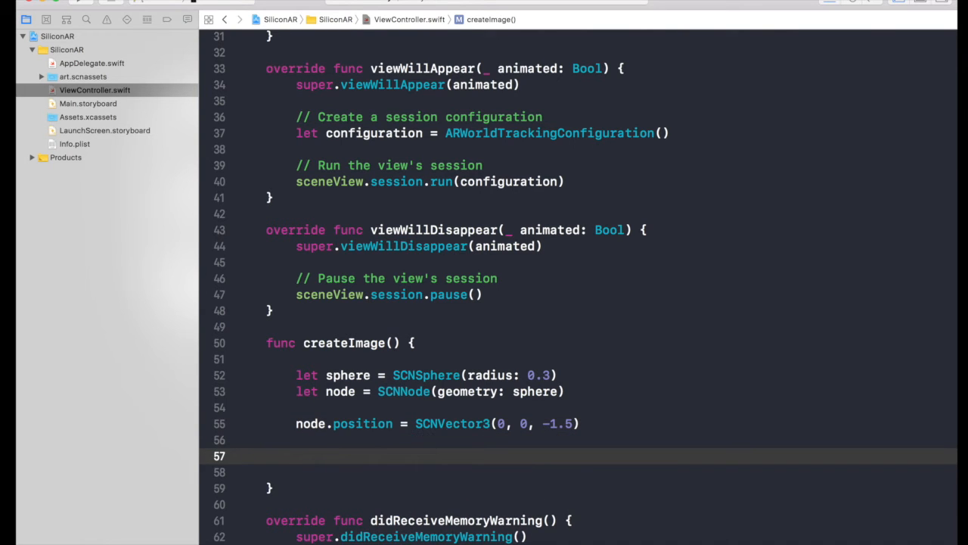
pyautogui.write('sce')
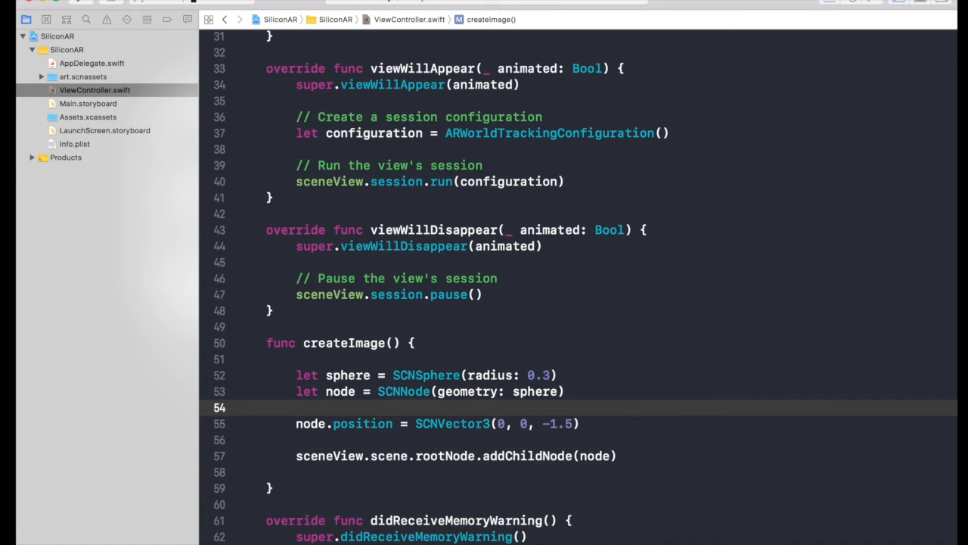
# Step: Under an "assign image" comment, set sphere.firstMaterial?.diffuse.contents to a UIImage(named:)
pyautogui.press('return')
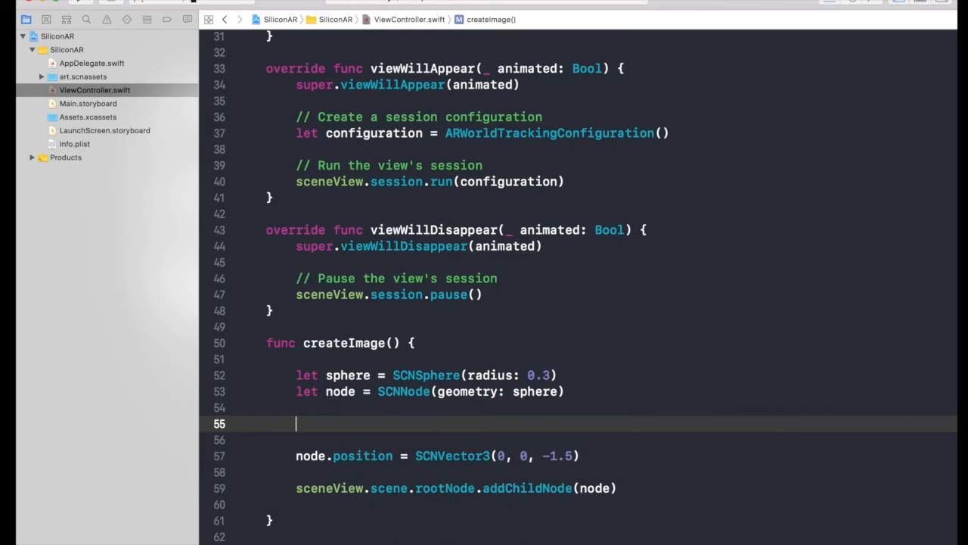
pyautogui.write('// assign image')
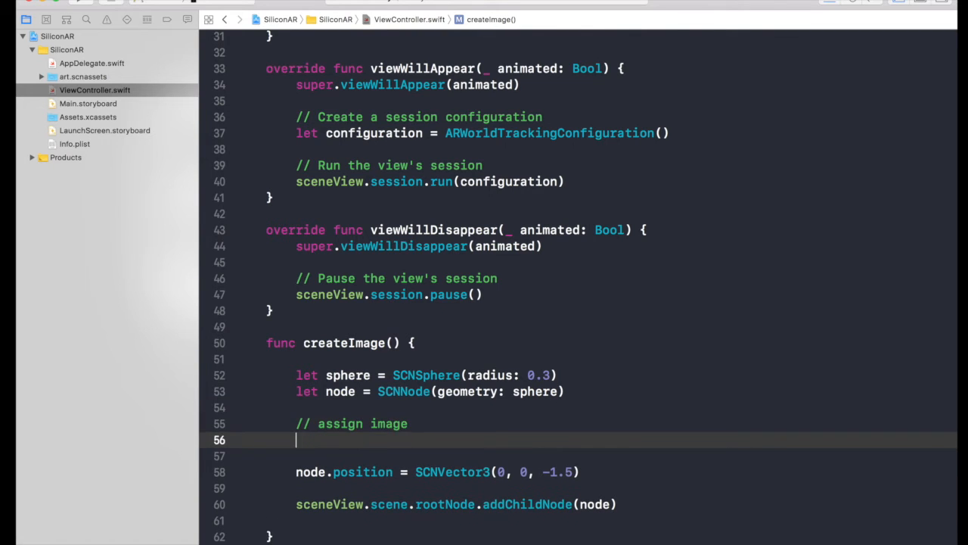
pyautogui.write('a')
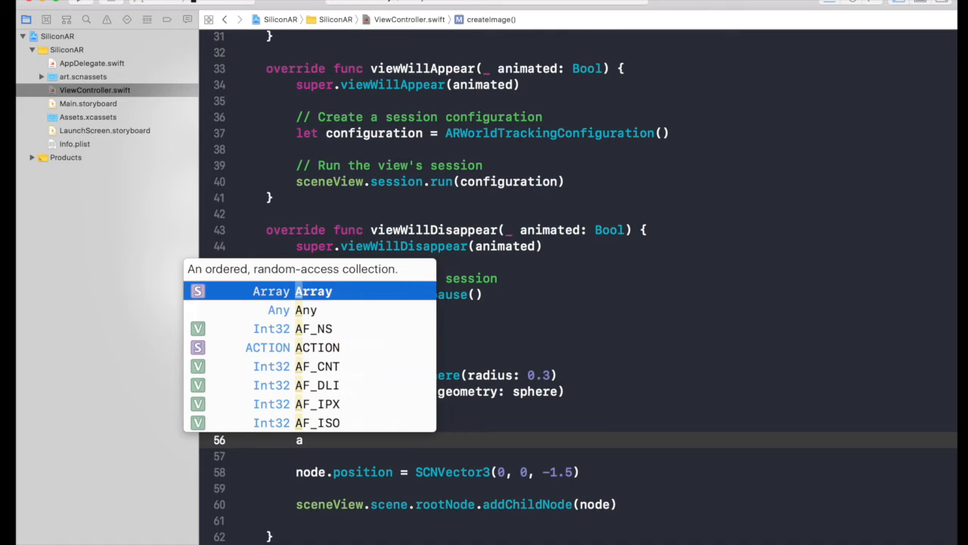
pyautogui.press('Escape')
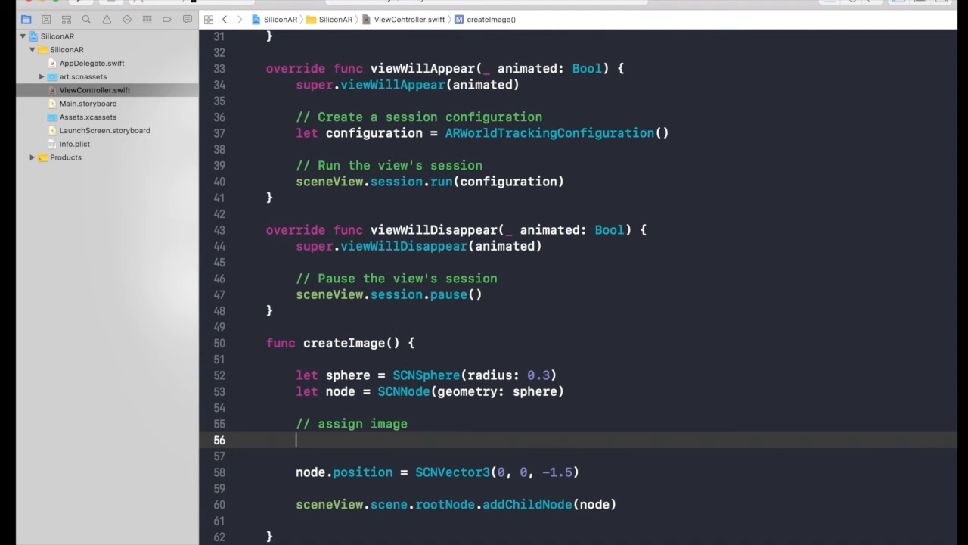
pyautogui.write('sphere')
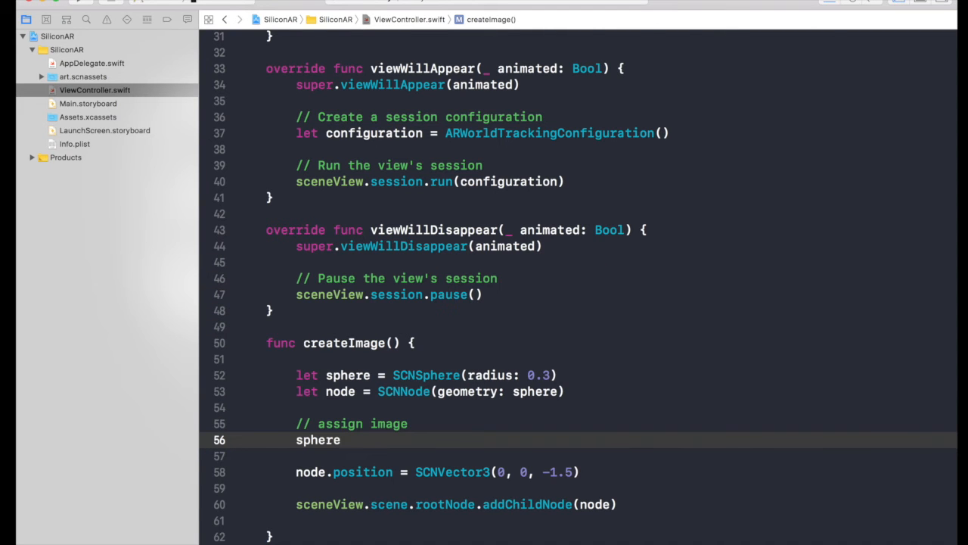
pyautogui.write('.firstMaterial')
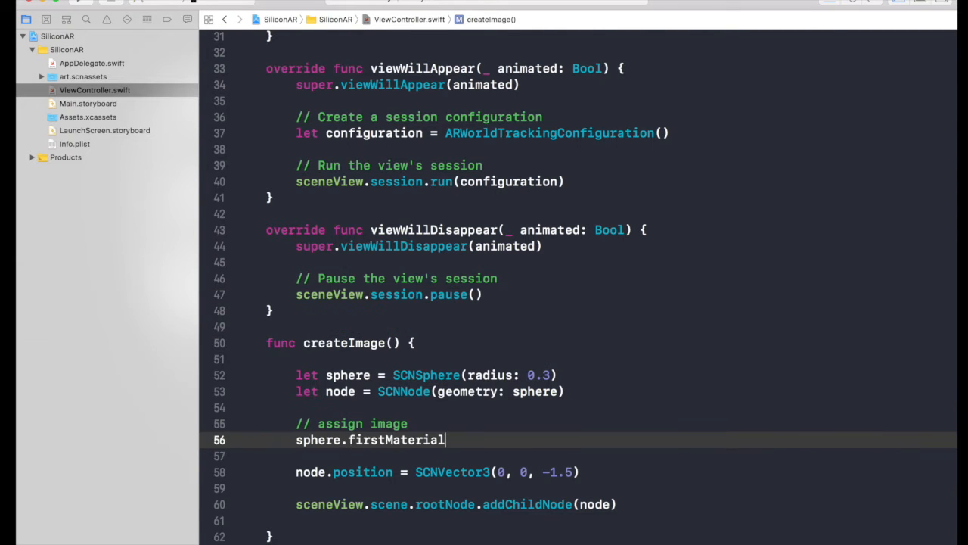
pyautogui.write('?.diffuse')
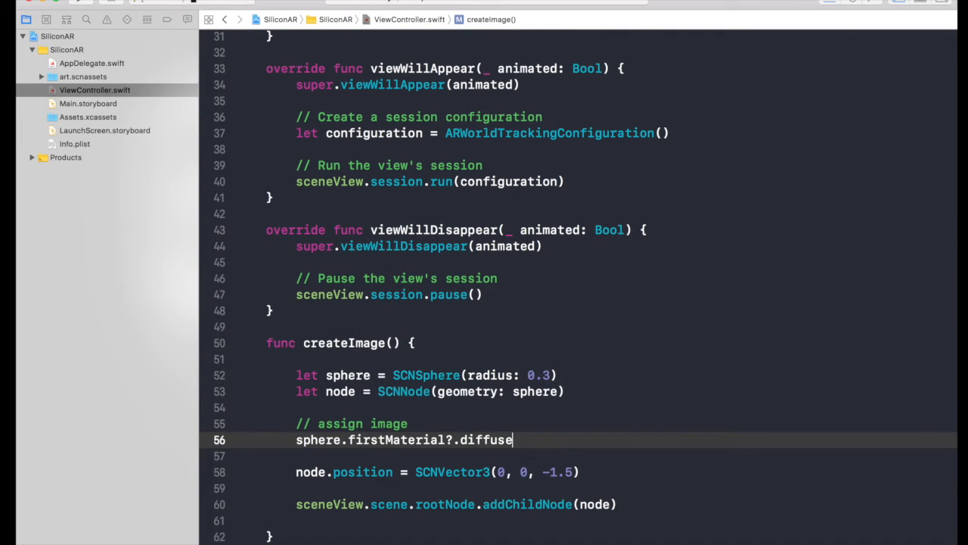
pyautogui.write('.contents')
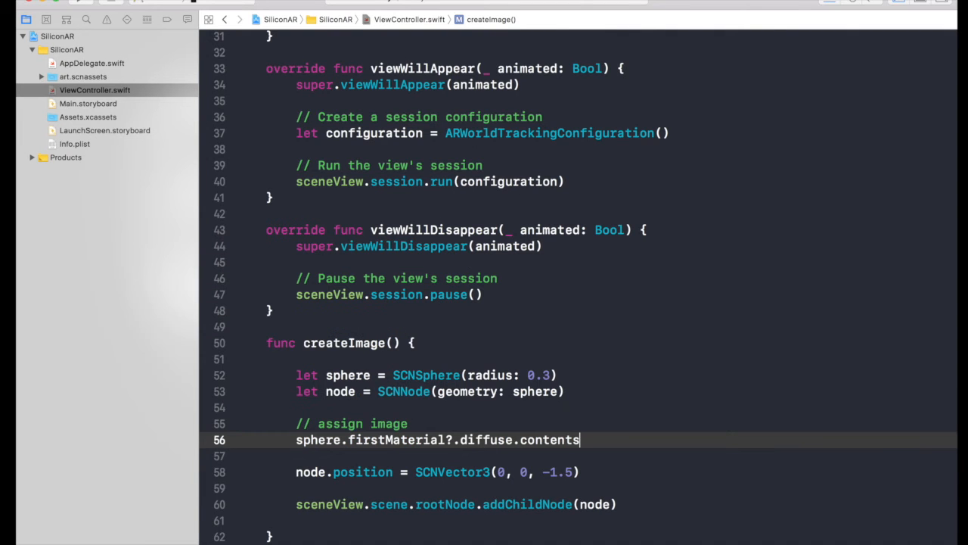
pyautogui.write('= UIImage(named: ""String"')
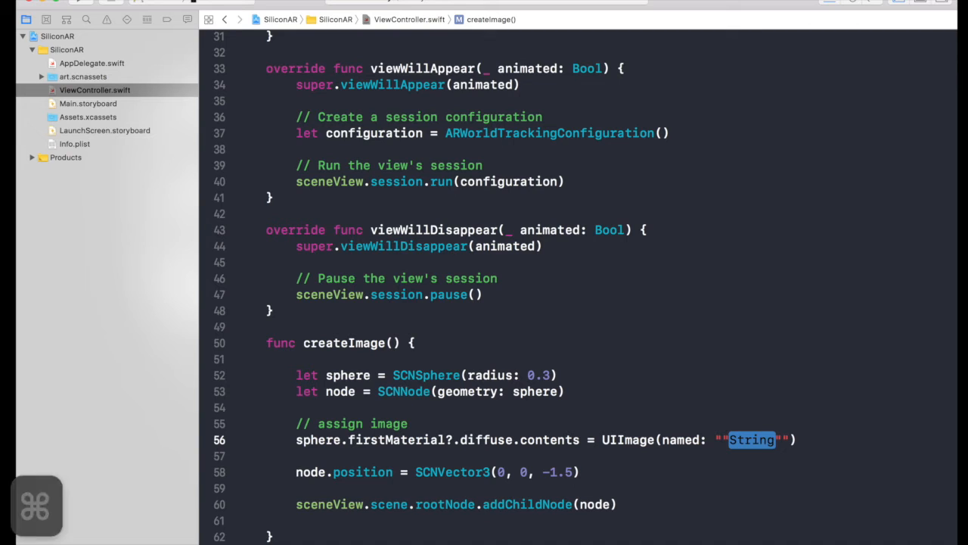
pyautogui.press('Delete')
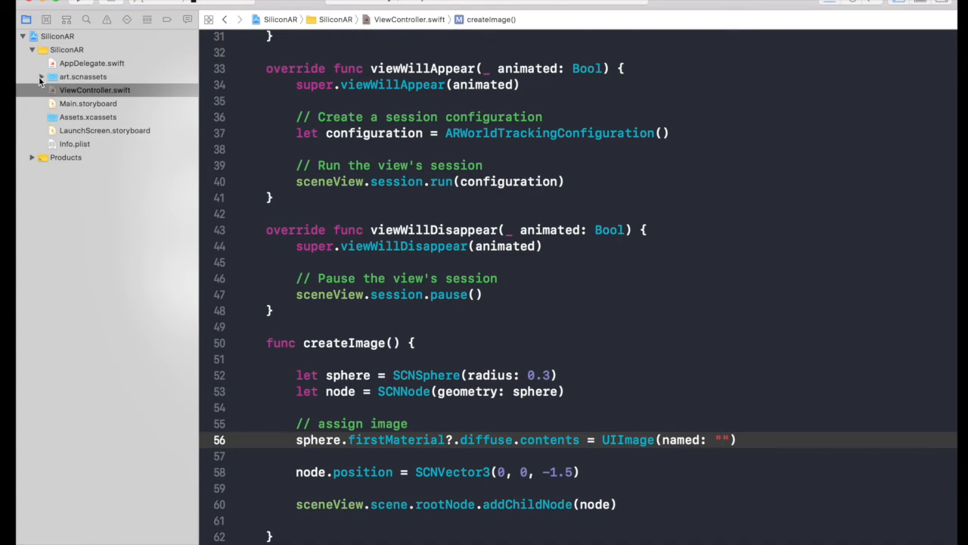
# Step: Give the UIImage the name "art.scassets/siliconAR.jpg" after checking the assets folder
pyautogui.click(43, 76)
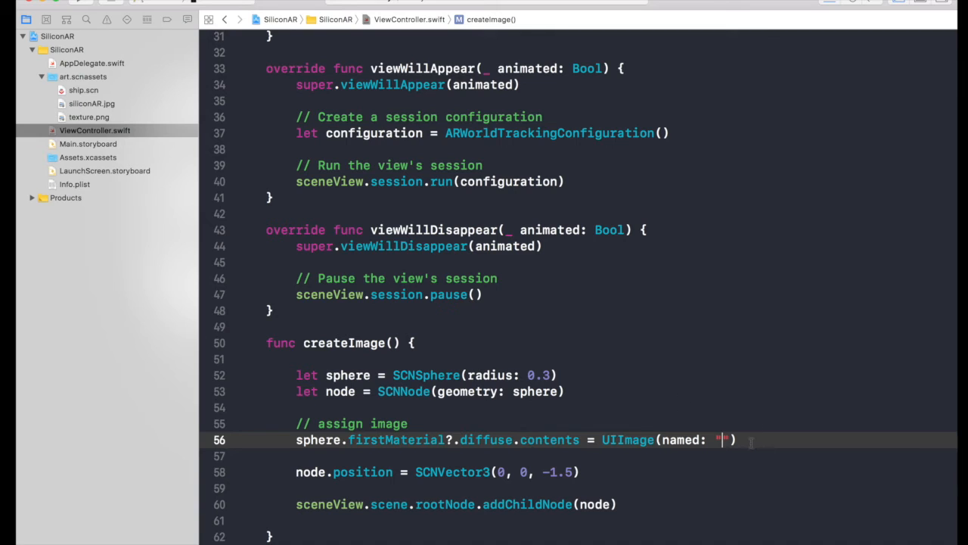
pyautogui.write('art.sc')
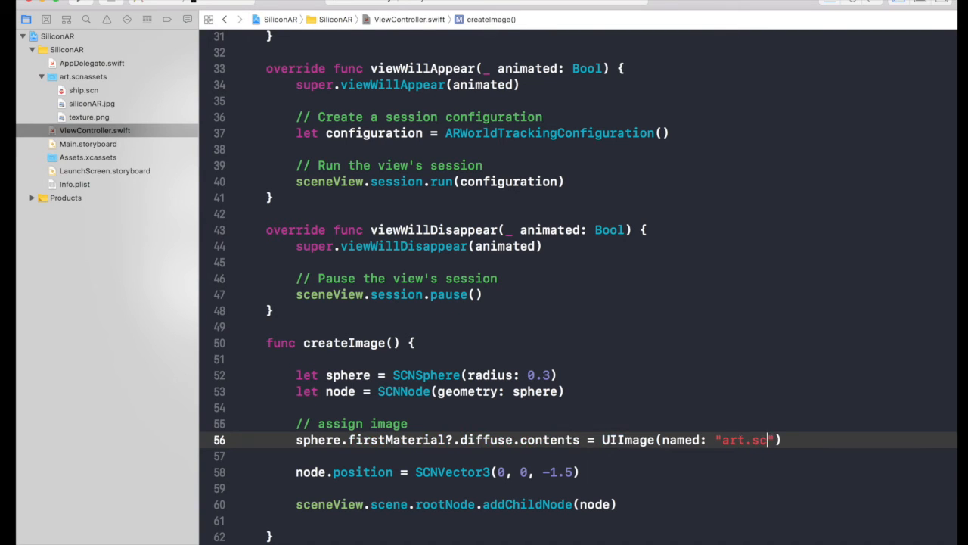
pyautogui.write('assets')
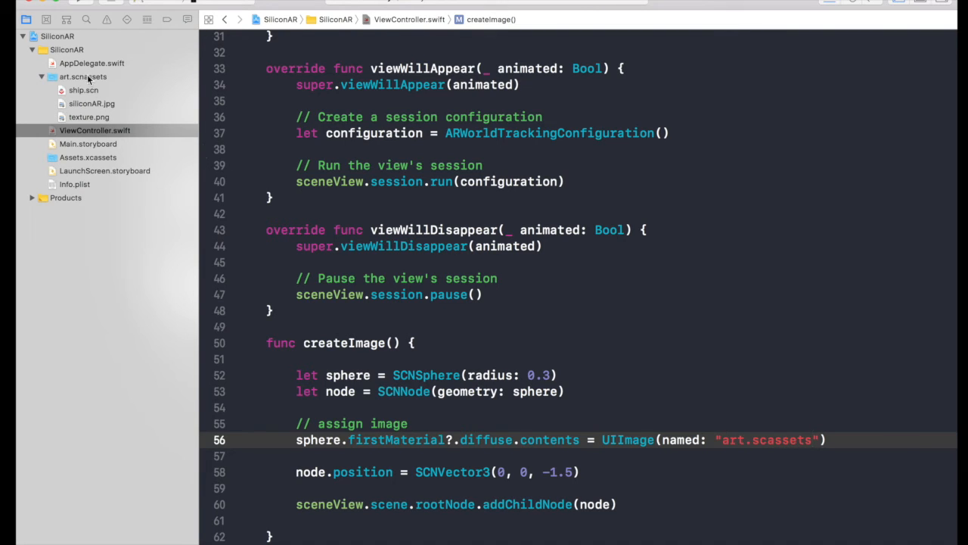
pyautogui.write('/')
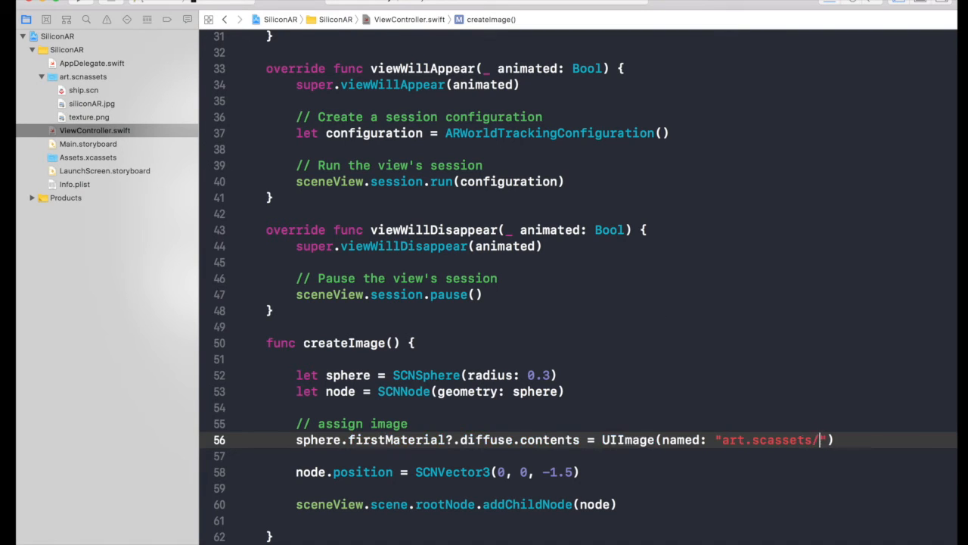
pyautogui.write('sil')
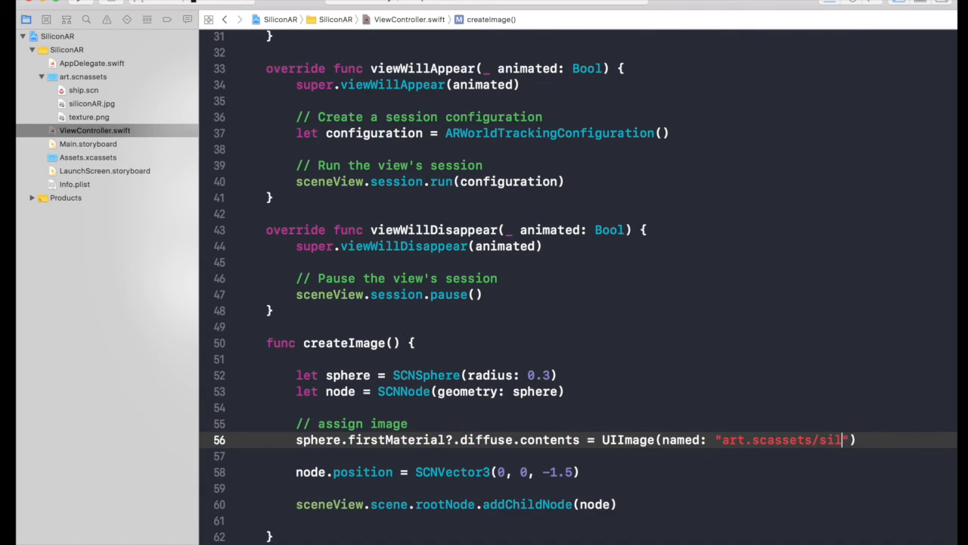
pyautogui.write('iconAR')
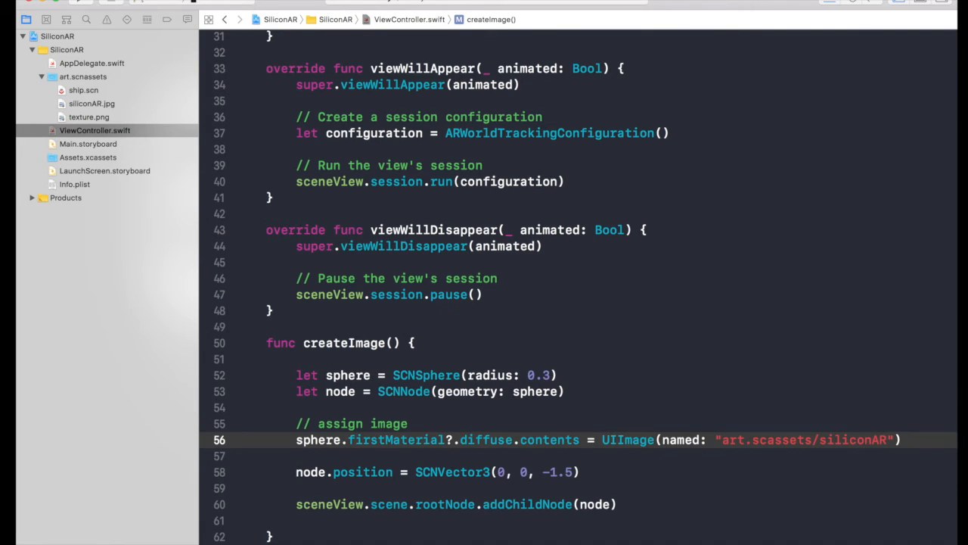
pyautogui.write('.jpg')
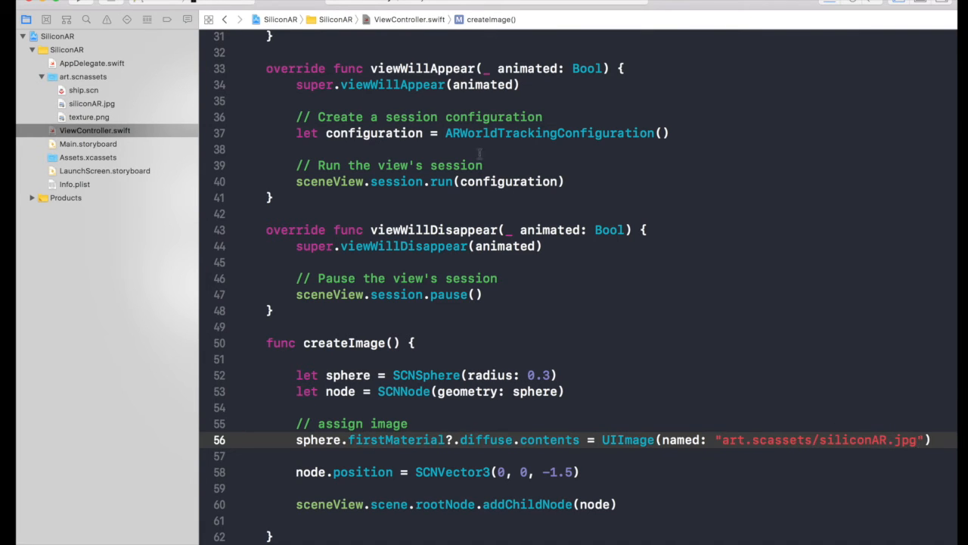
# Step: Change viewDidLoad to let scene = SCNScene() and open the ship.scn asset
pyautogui.scroll(3)
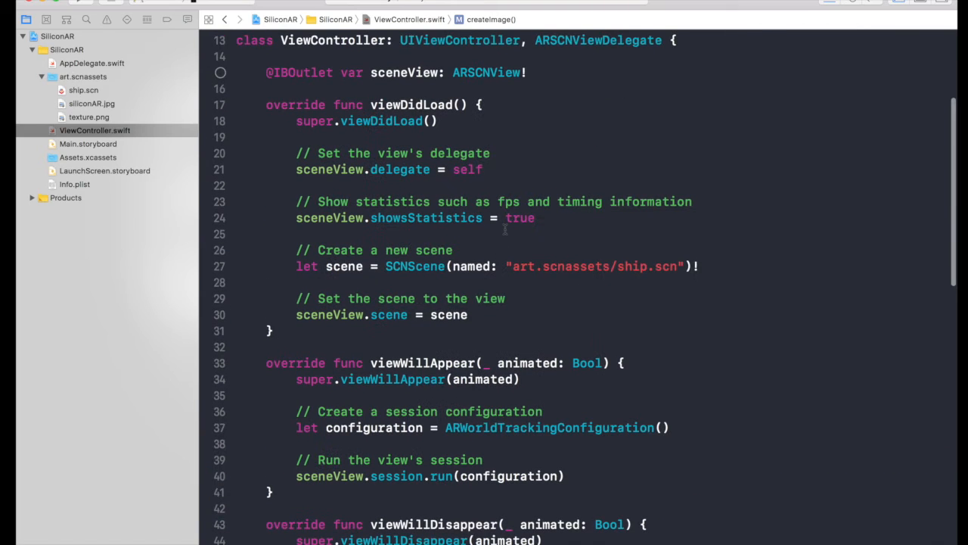
pyautogui.click(521, 254)
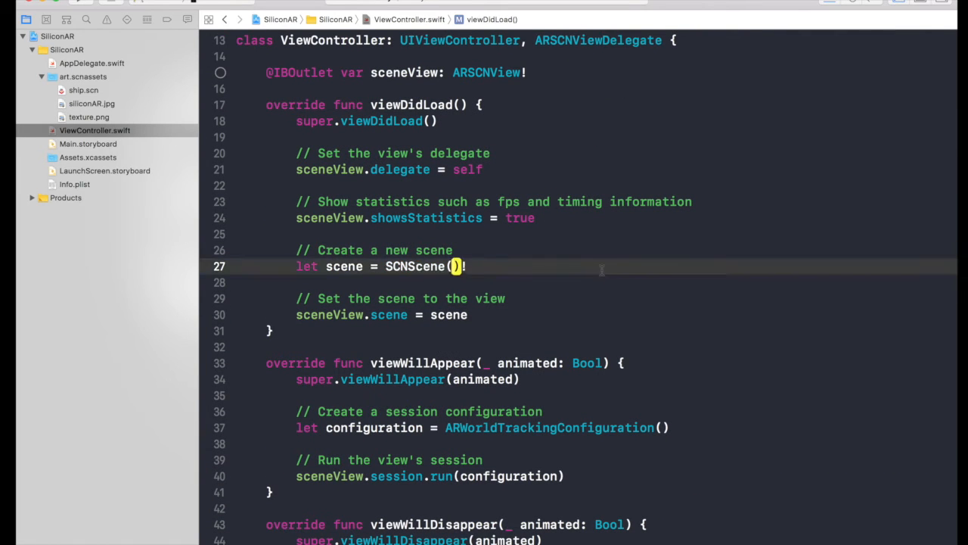
pyautogui.click(83, 91)
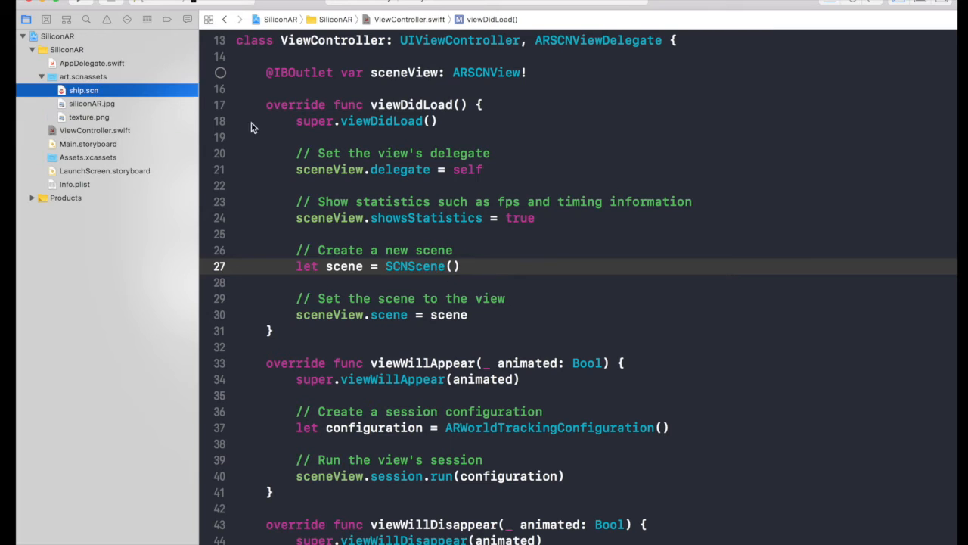
pyautogui.click(83, 90)
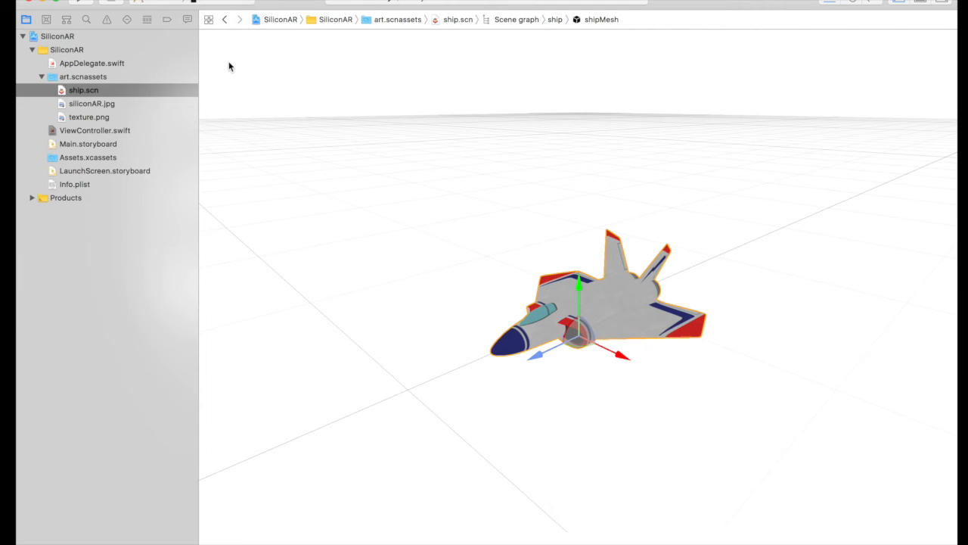
pyautogui.moveTo(82, 109)
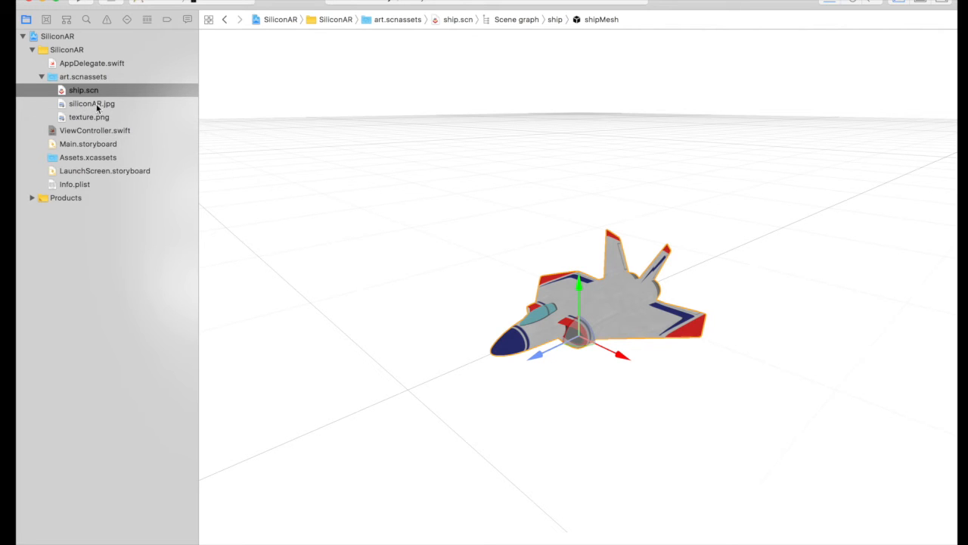
pyautogui.moveTo(163, 82)
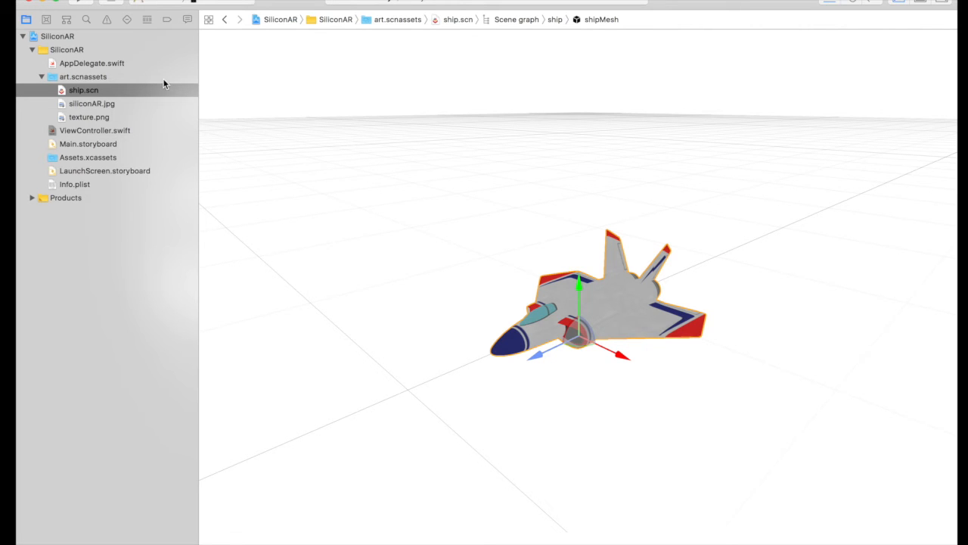
pyautogui.moveTo(113, 121)
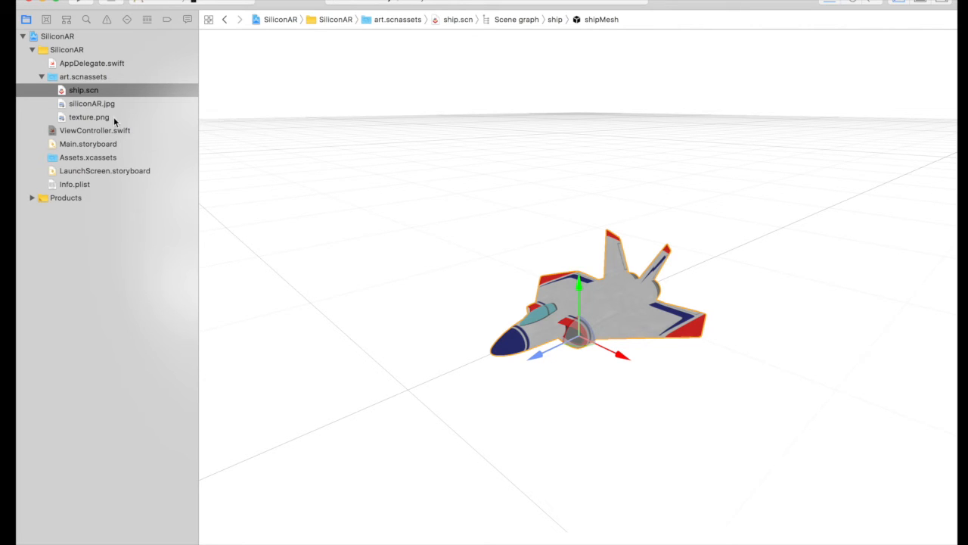
# Step: Preview siliconAR.jpg and ship.scn, then return to ViewController.swift
pyautogui.click(91, 103)
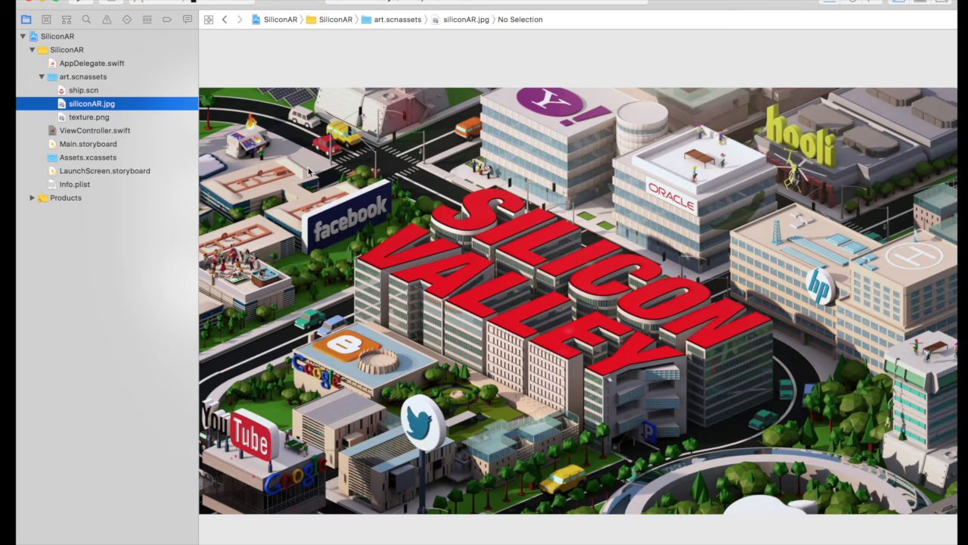
pyautogui.click(83, 91)
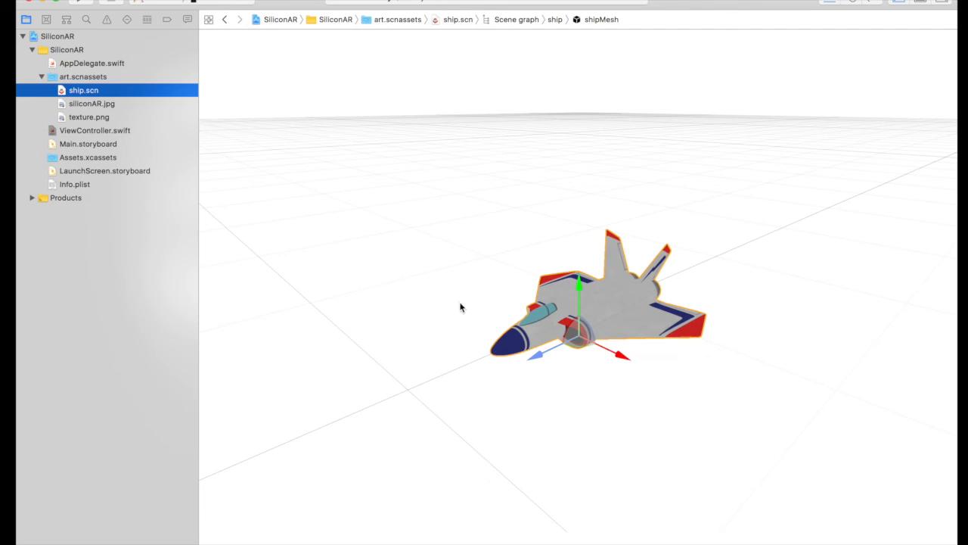
pyautogui.moveTo(553, 298)
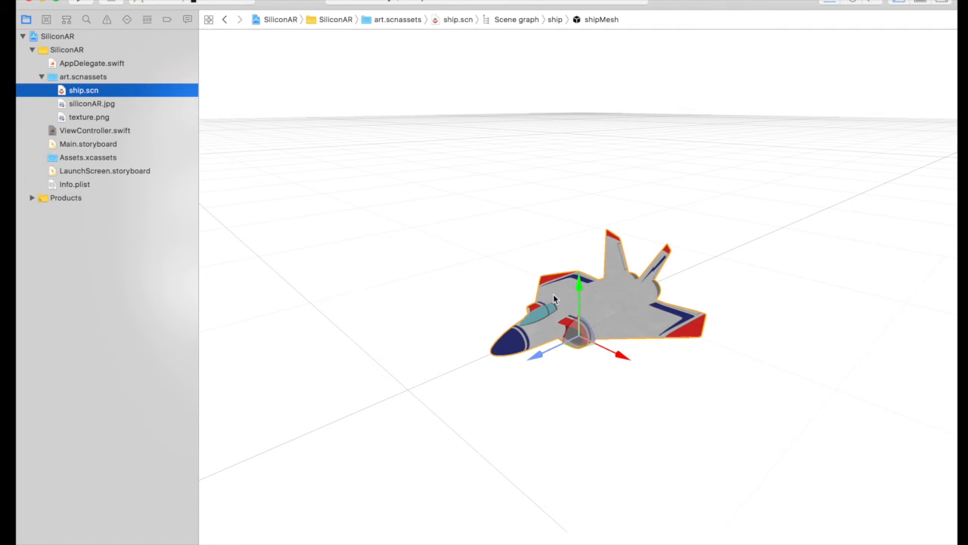
pyautogui.click(94, 130)
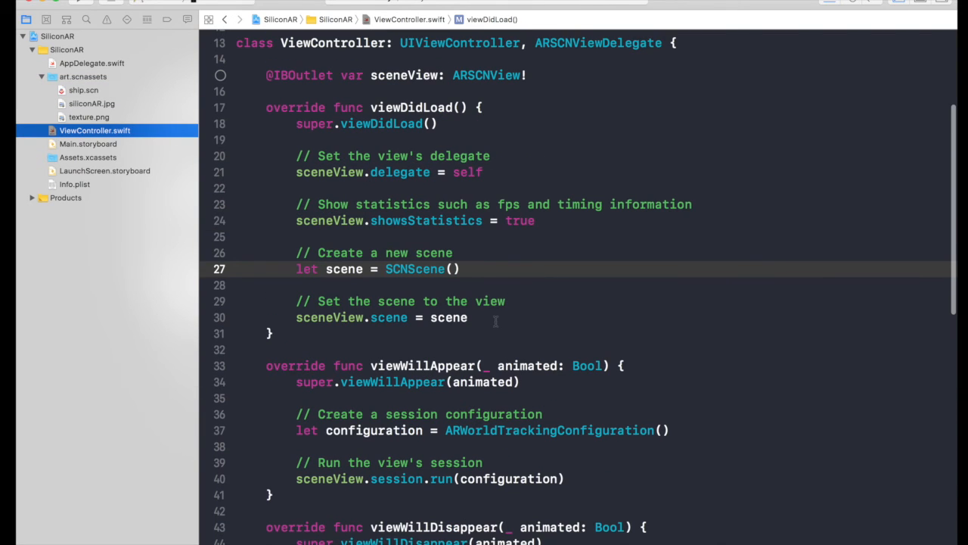
# Step: Add a createImage() call in viewDidLoad right after sceneView.scene = scene
pyautogui.scroll(-3)
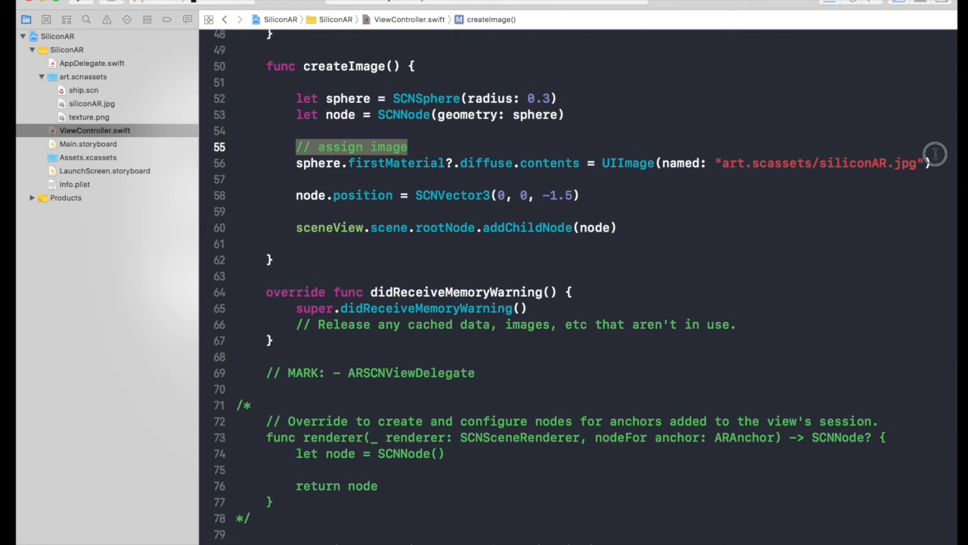
pyautogui.click(297, 211)
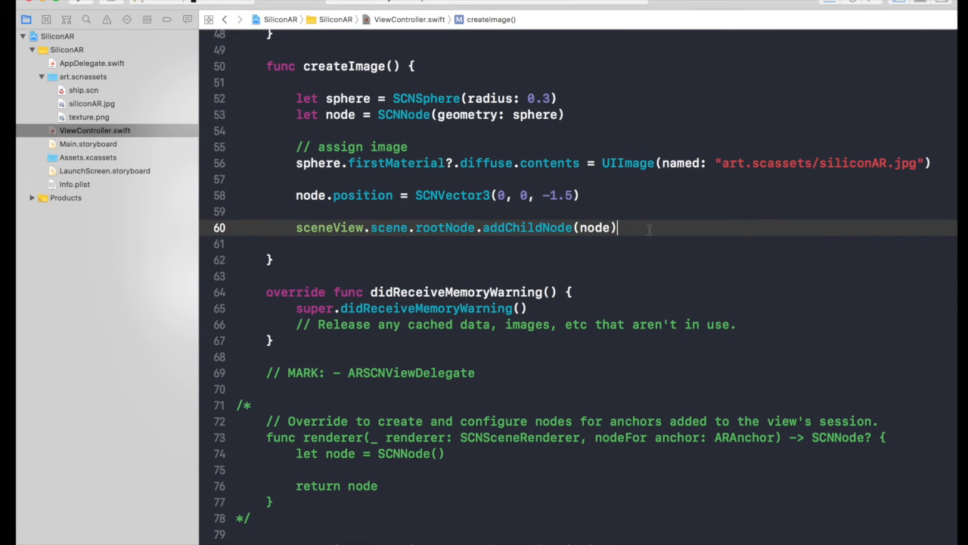
pyautogui.scroll(3)
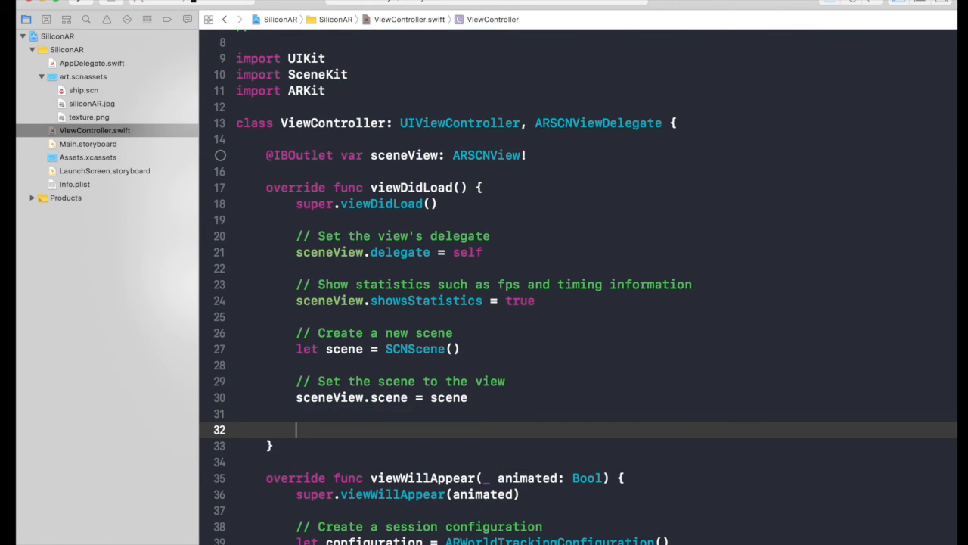
pyautogui.write('createImage()')
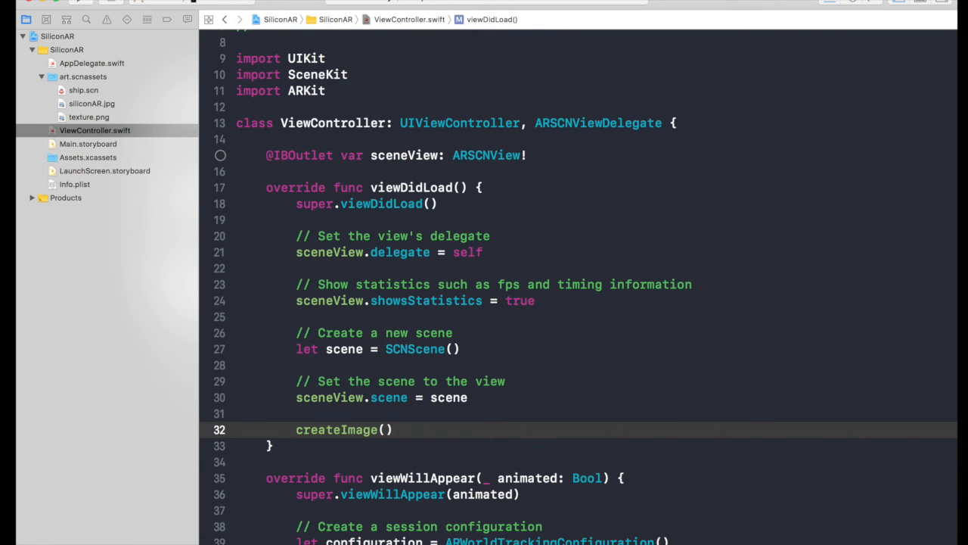
pyautogui.click(393, 430)
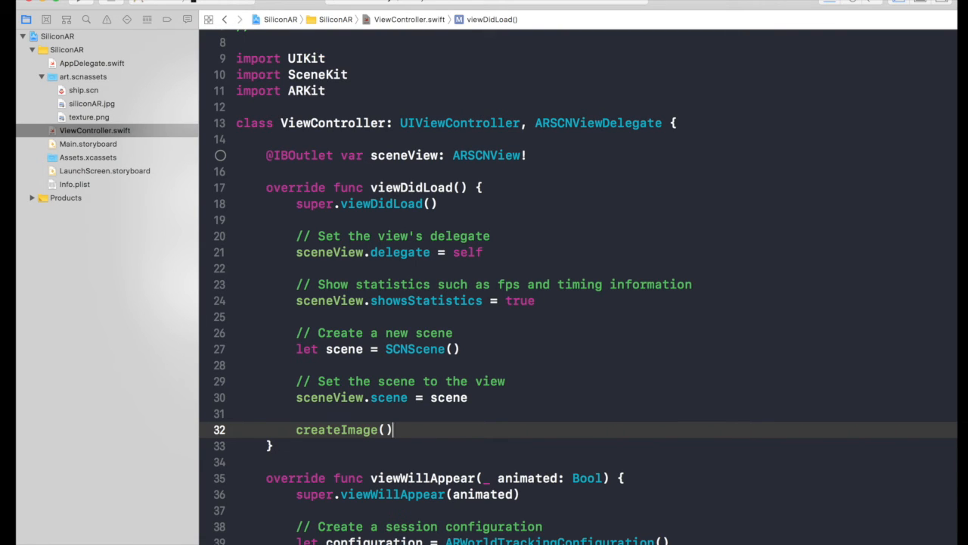
pyautogui.scroll(-3)
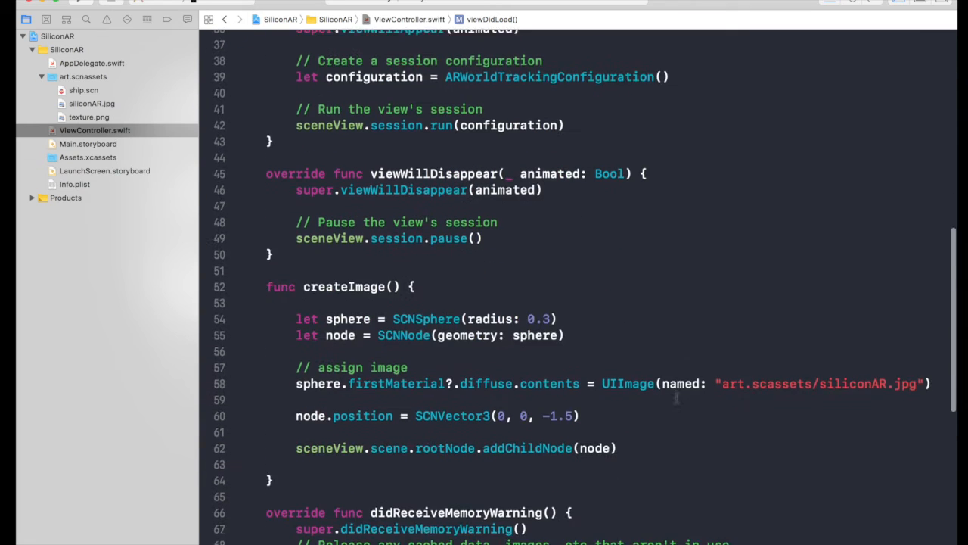
pyautogui.scroll(-3)
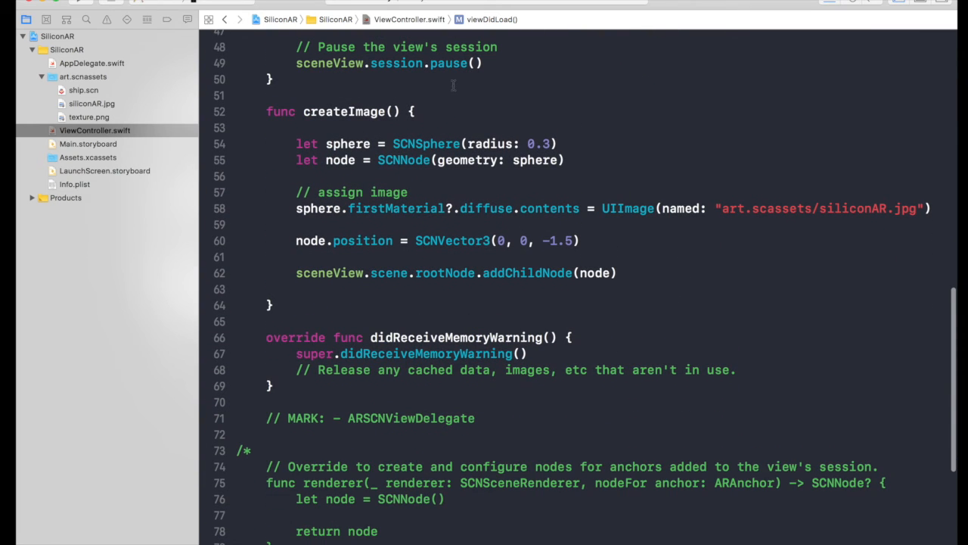
pyautogui.moveTo(469, 133)
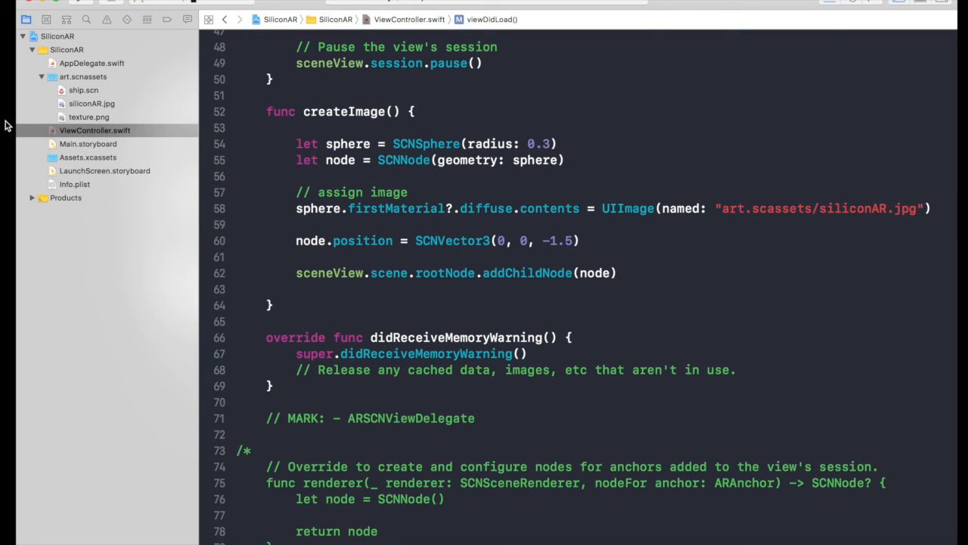
# Step: Fix the texture path string to "art.scnassets/siliconAR.jpg" in createImage()
pyautogui.click(272, 306)
pyautogui.write('n')
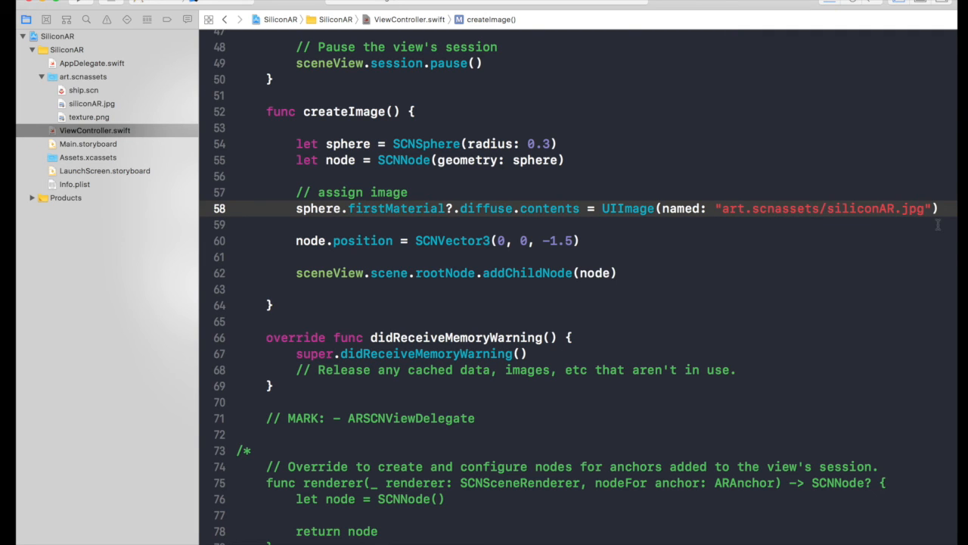
pyautogui.moveTo(902, 224)
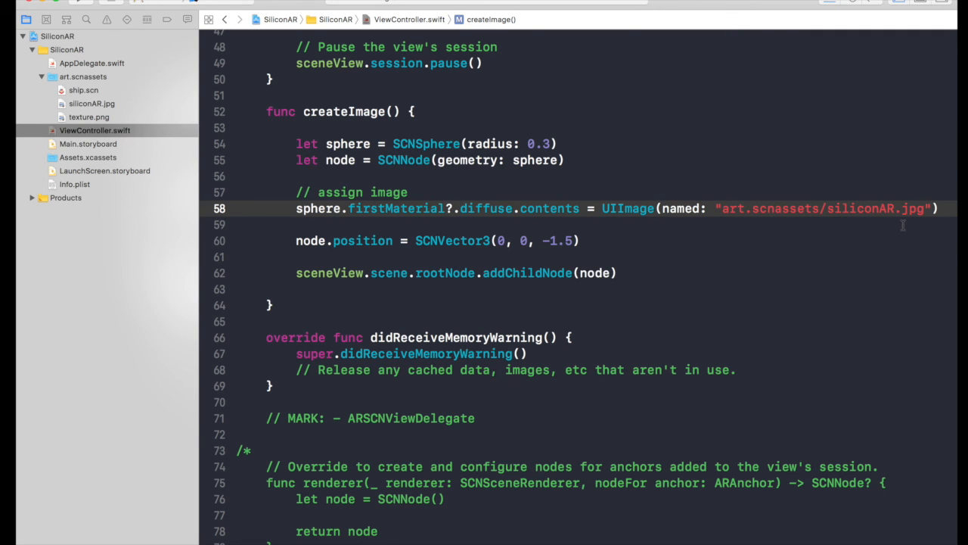